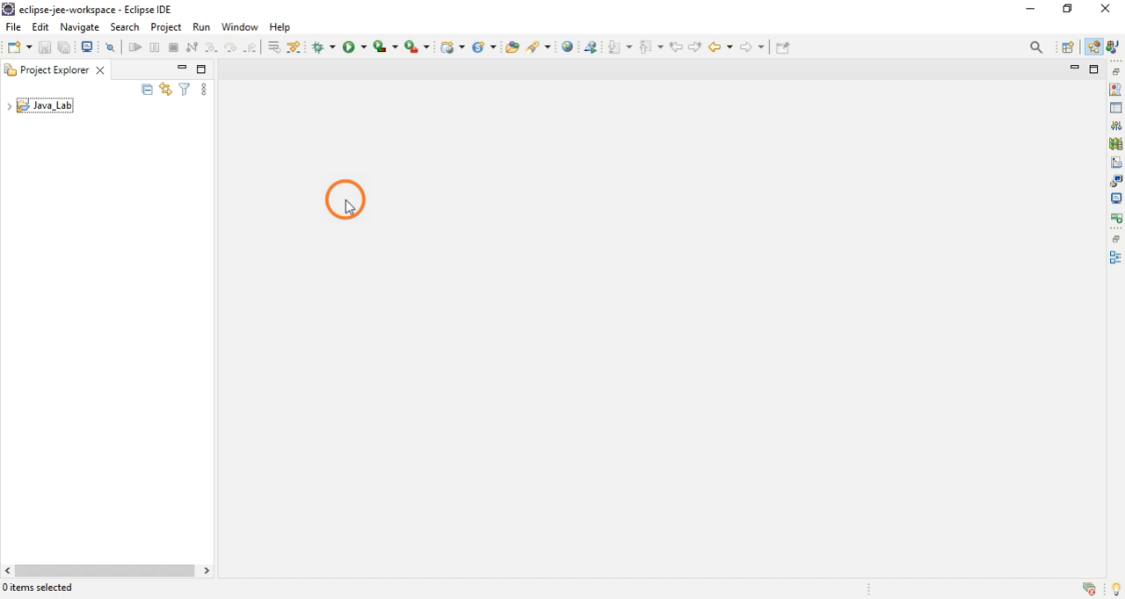
mouse_move(365, 222)
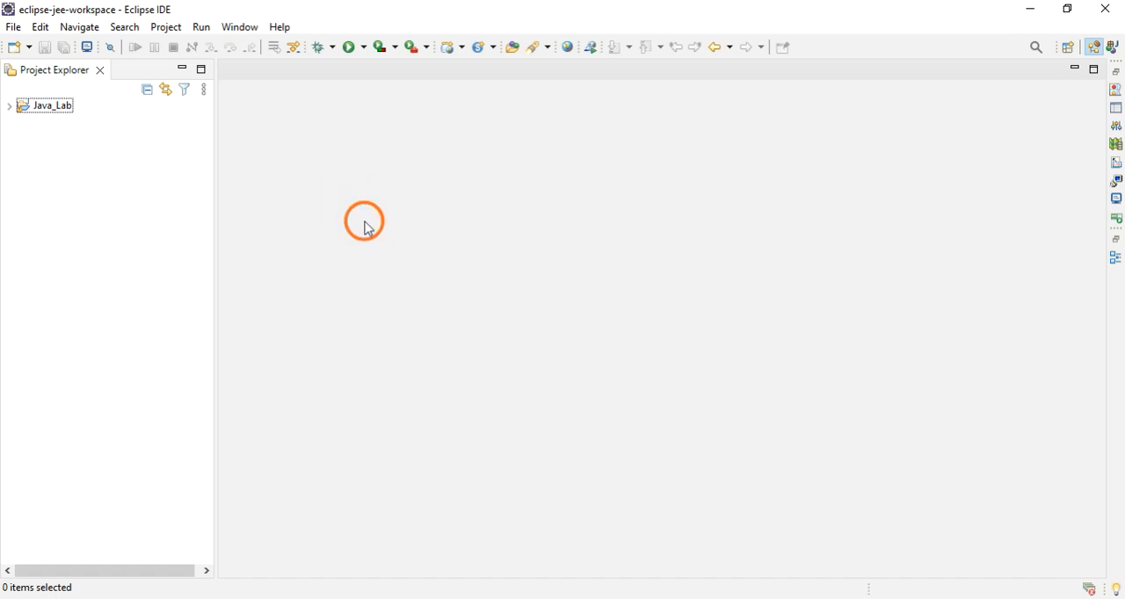
mouse_move(397, 171)
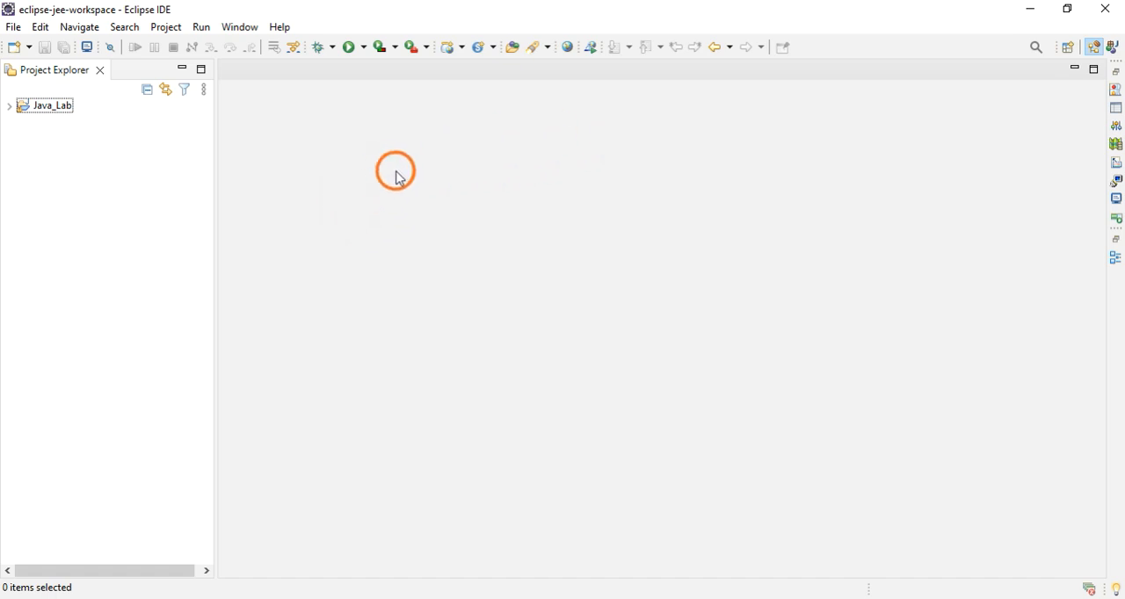
mouse_move(144, 17)
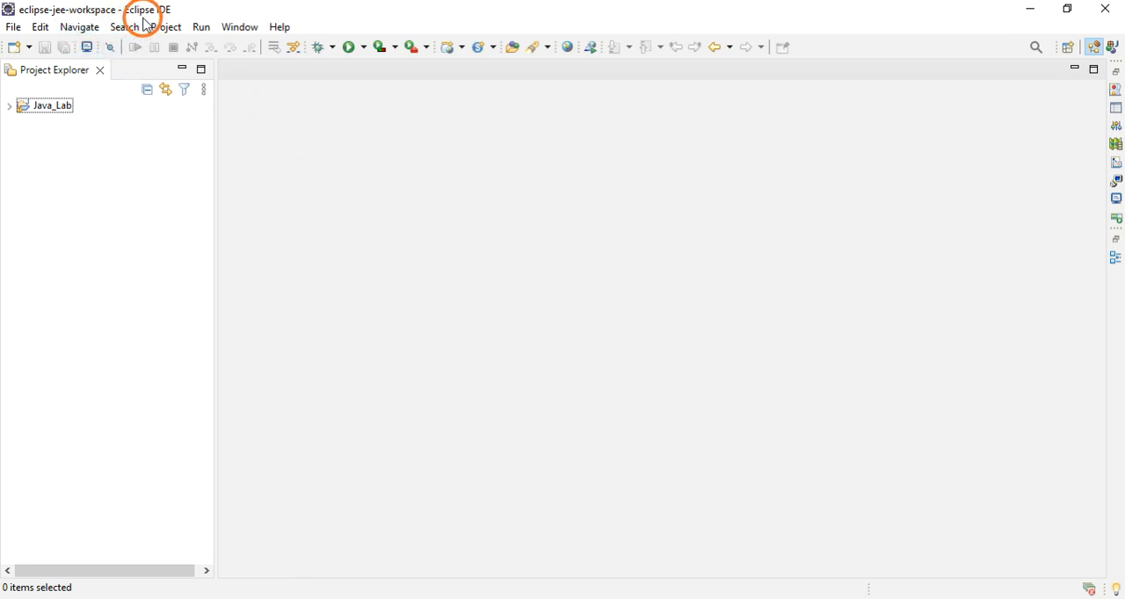
mouse_move(166, 19)
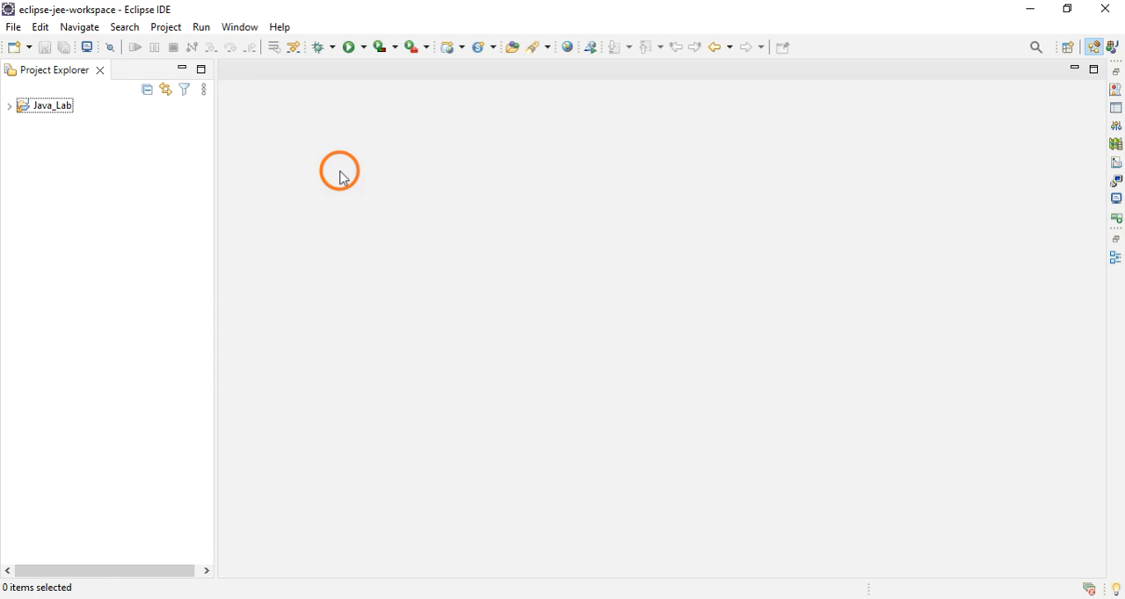
mouse_move(601, 232)
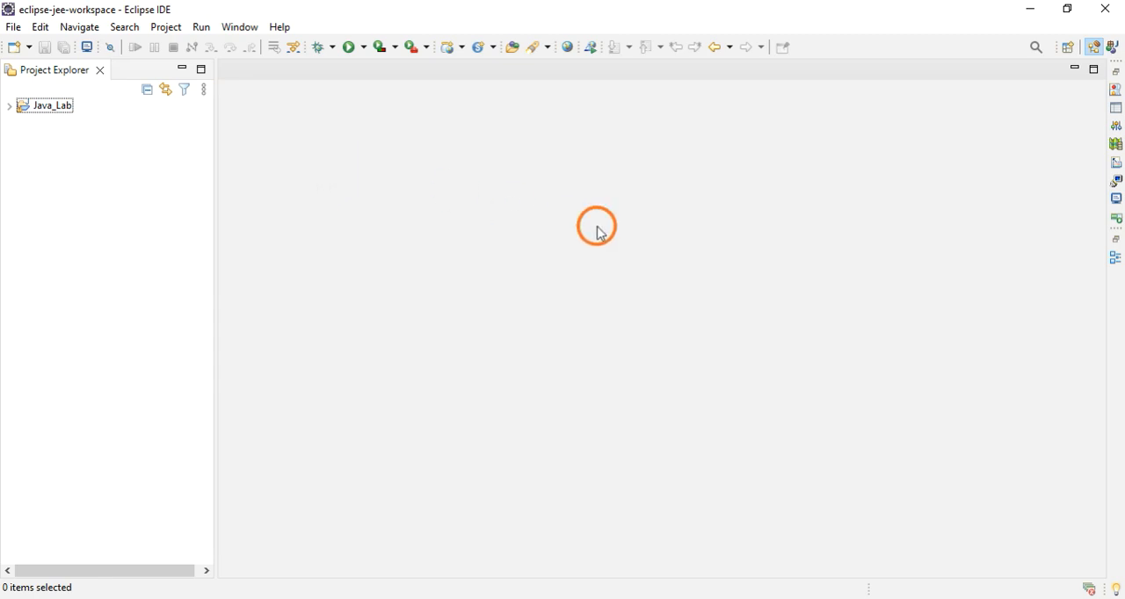
mouse_move(309, 112)
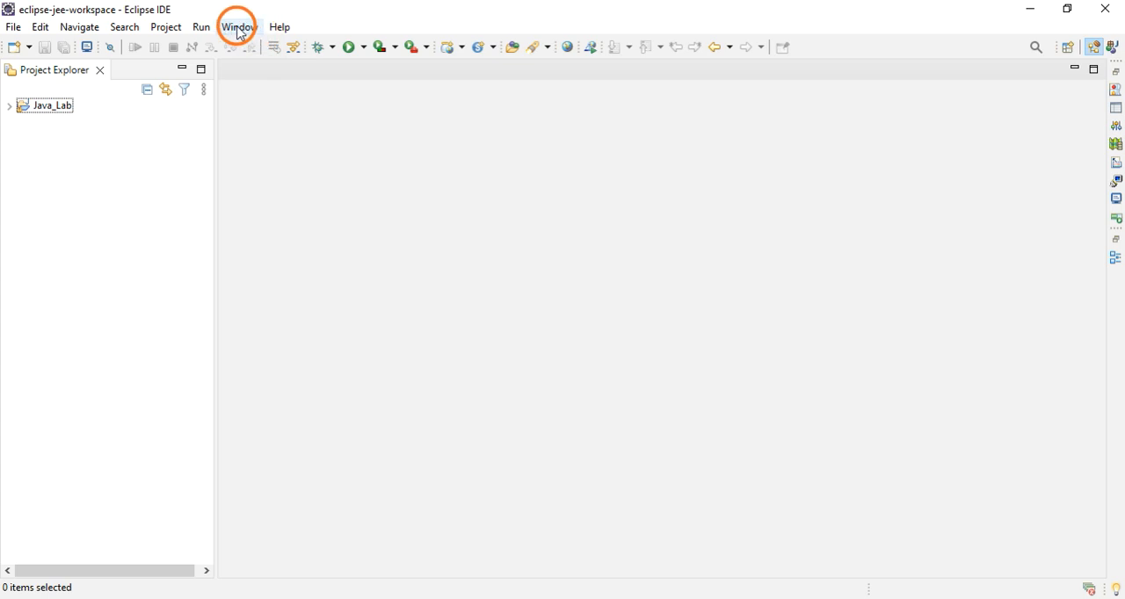
Choose Java EE (default) from the full Open Perspective list and confirm the switch.
left_click(236, 26)
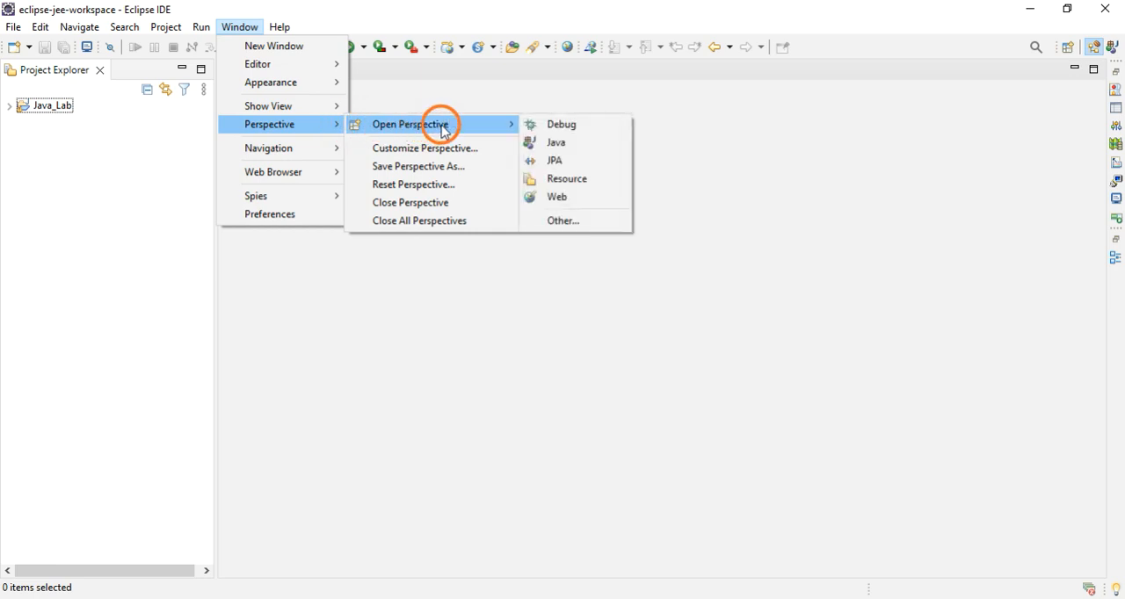
mouse_move(555, 196)
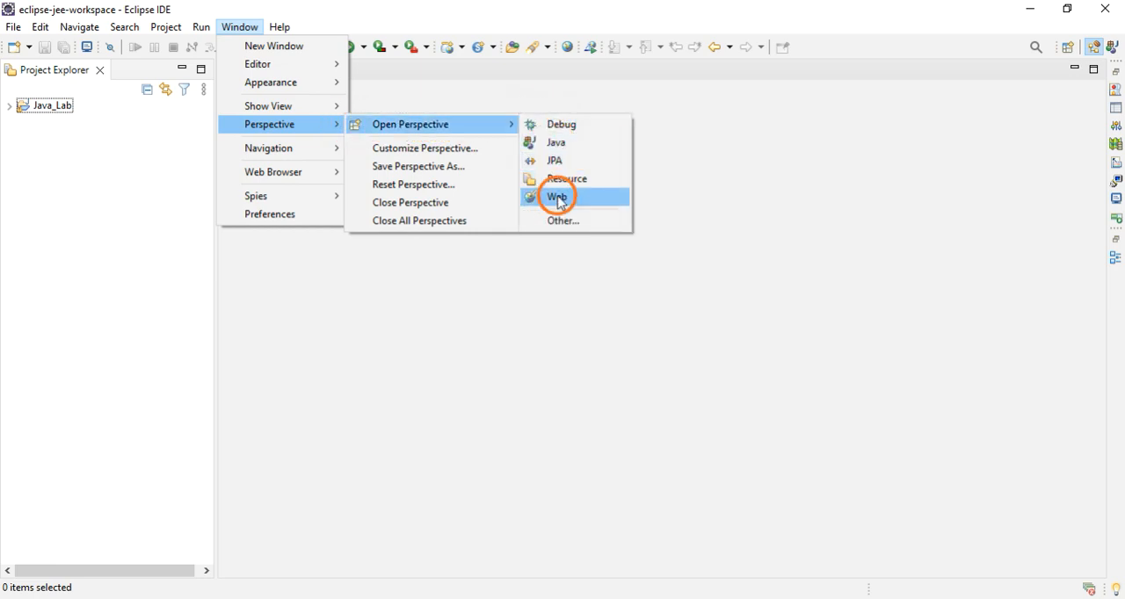
left_click(563, 222)
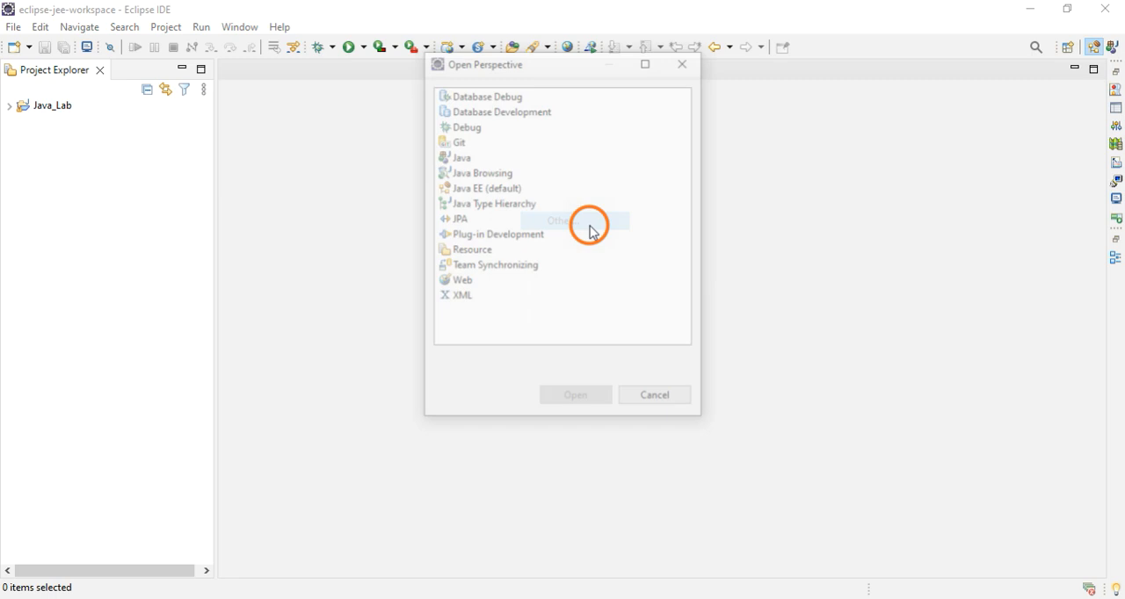
left_click(492, 187)
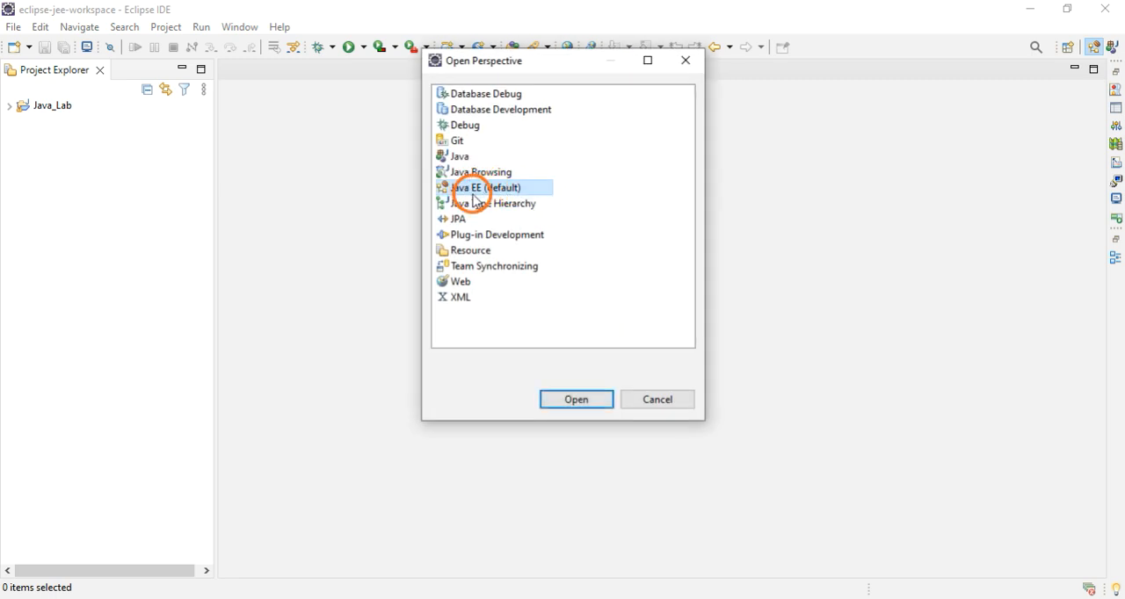
mouse_move(547, 281)
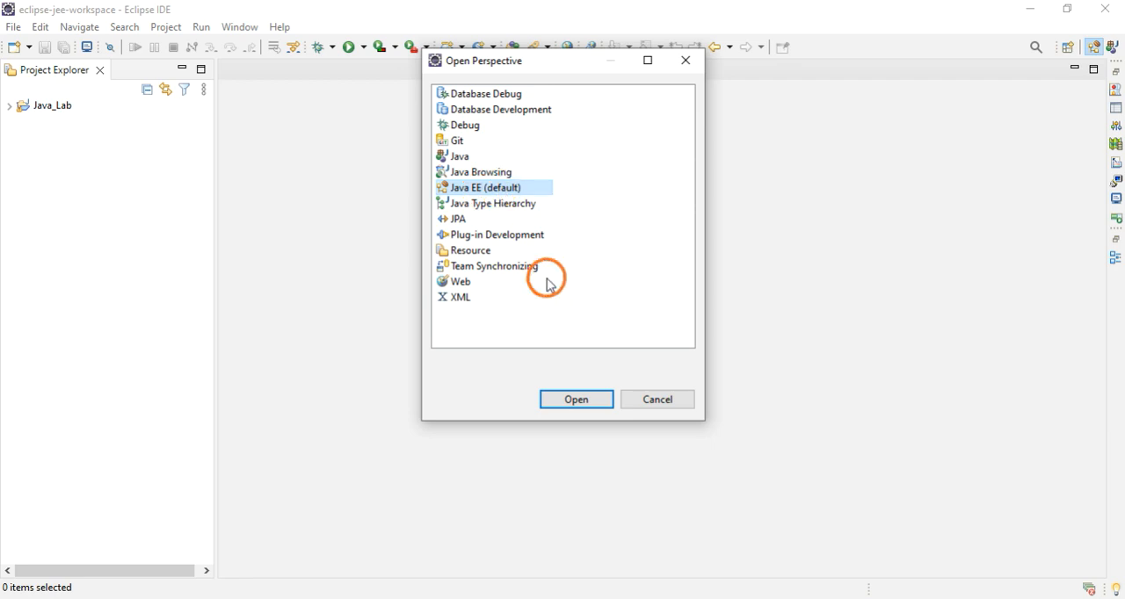
left_click(577, 399)
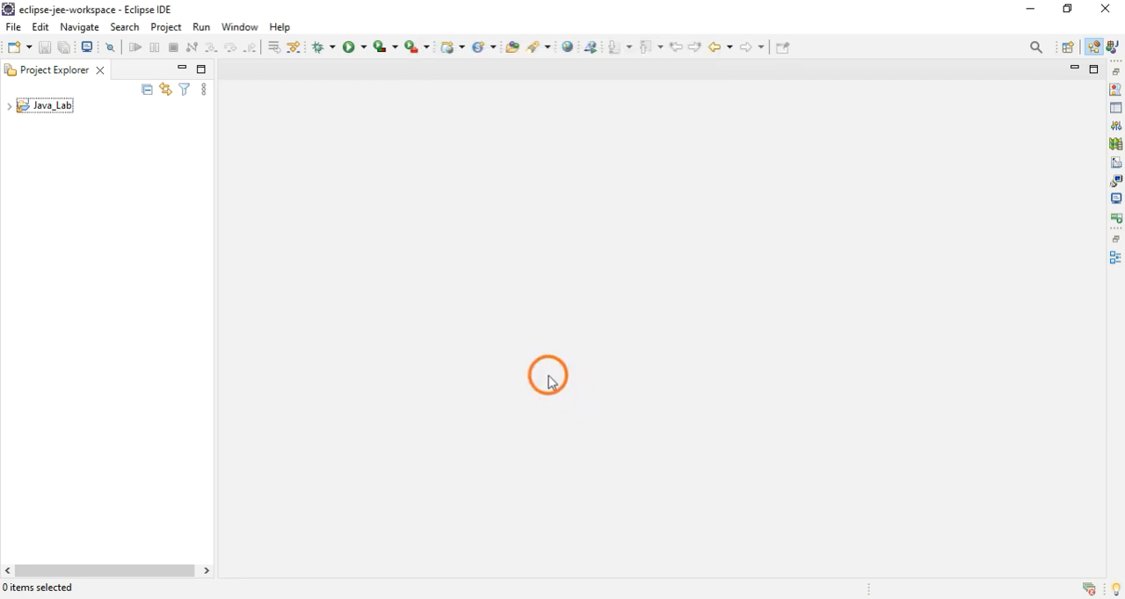
mouse_move(1083, 334)
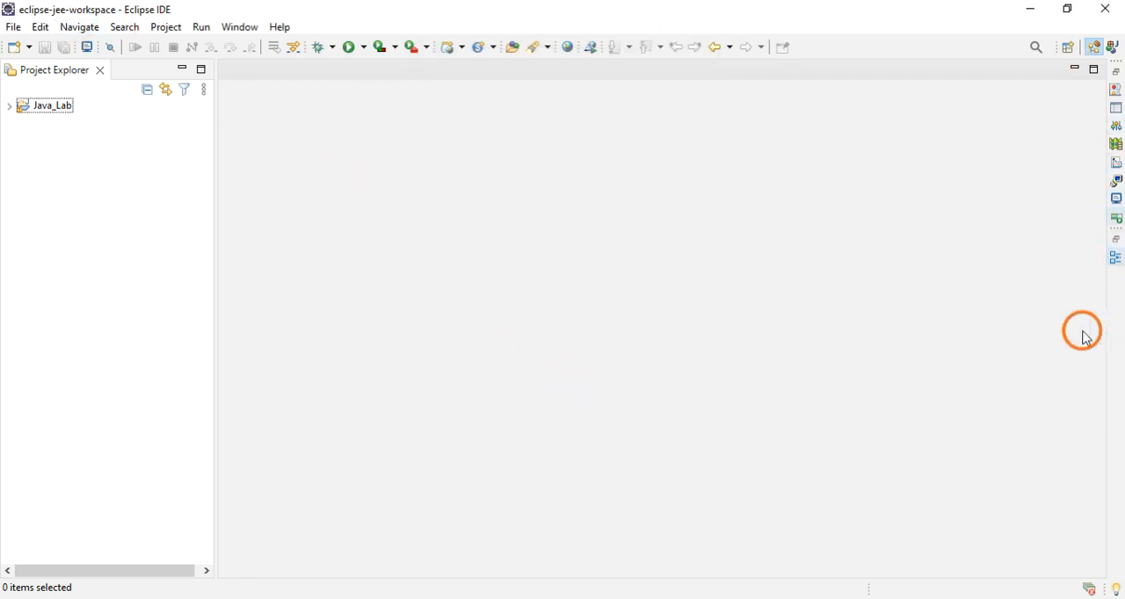
mouse_move(348, 28)
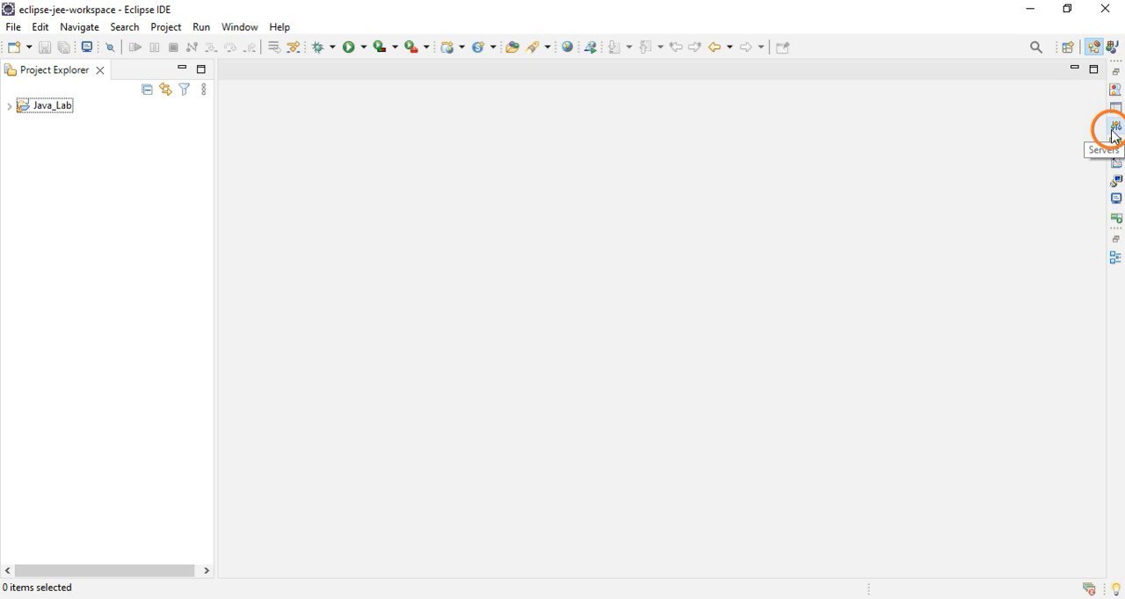
mouse_move(1114, 126)
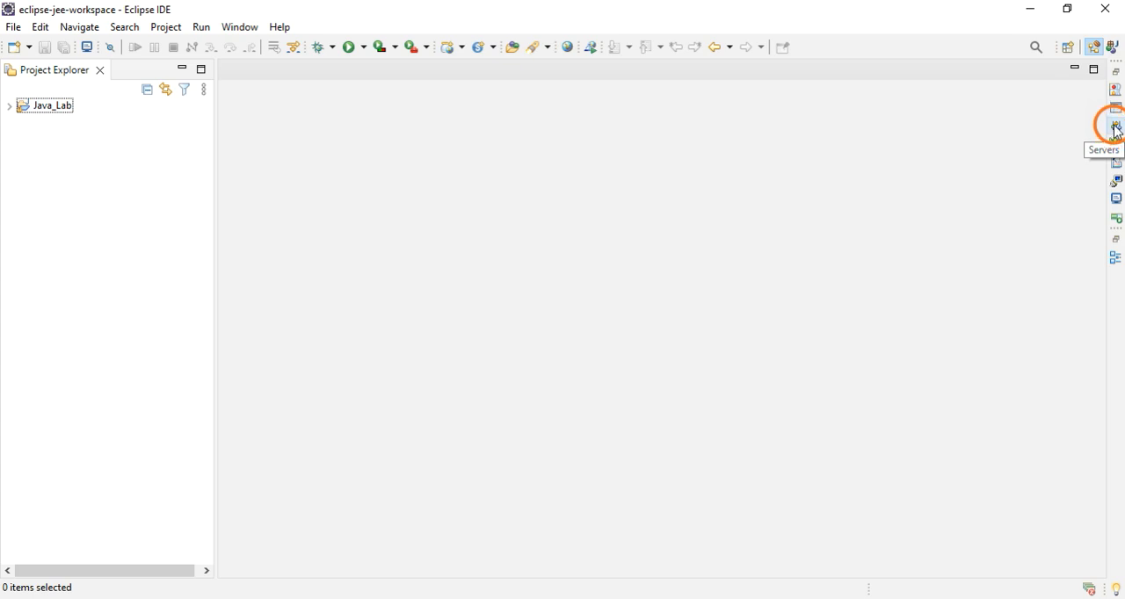
Show the Servers view from the right-hand trim bar; it reports no servers available.
left_click(1115, 126)
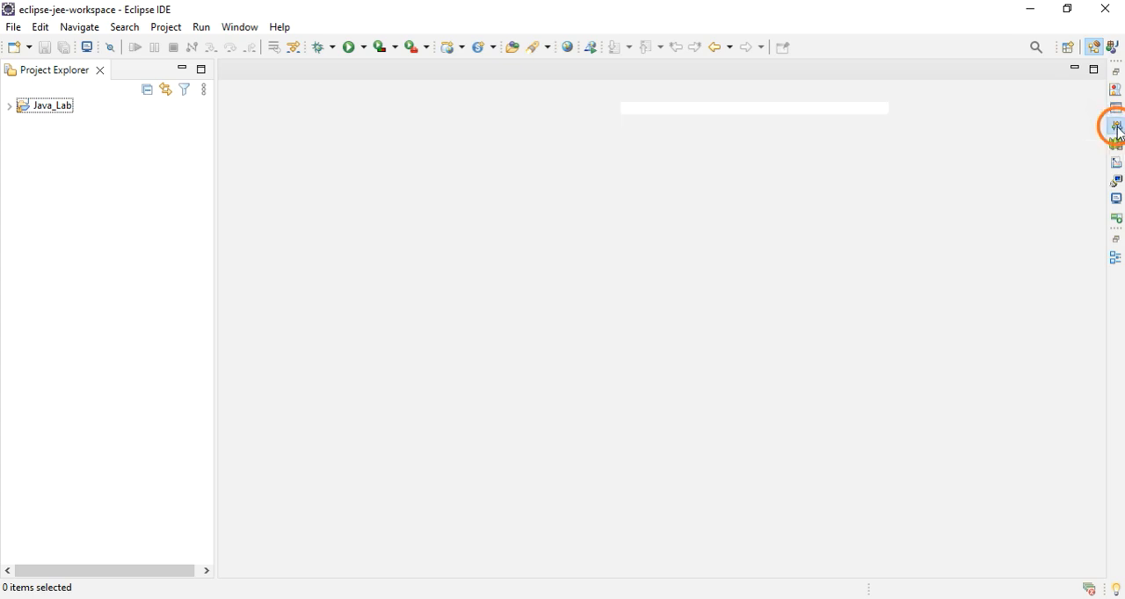
left_click(1116, 127)
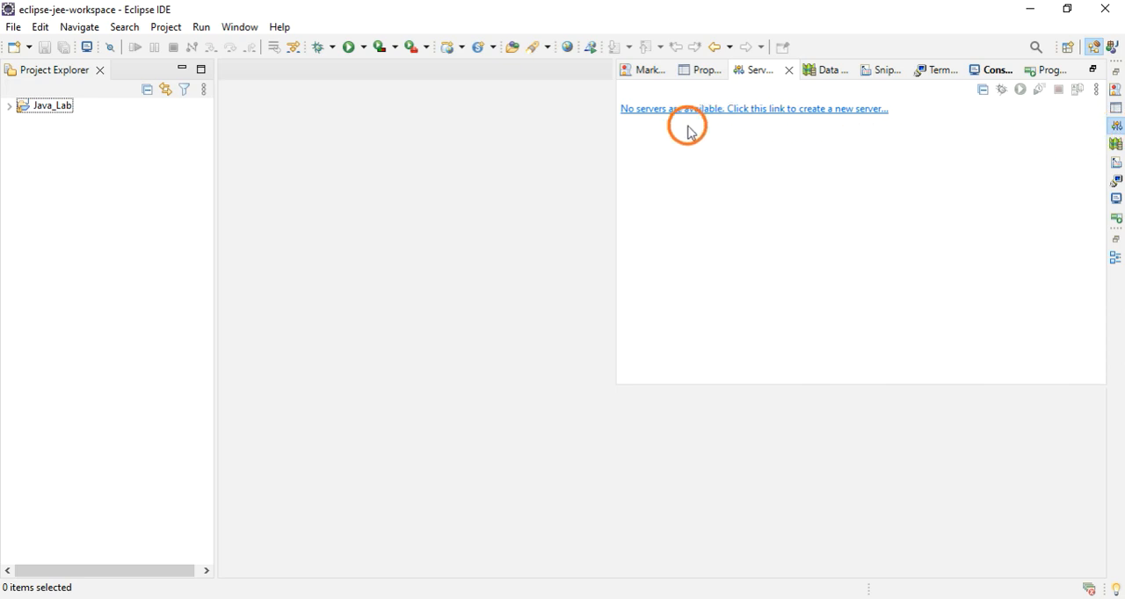
mouse_move(655, 130)
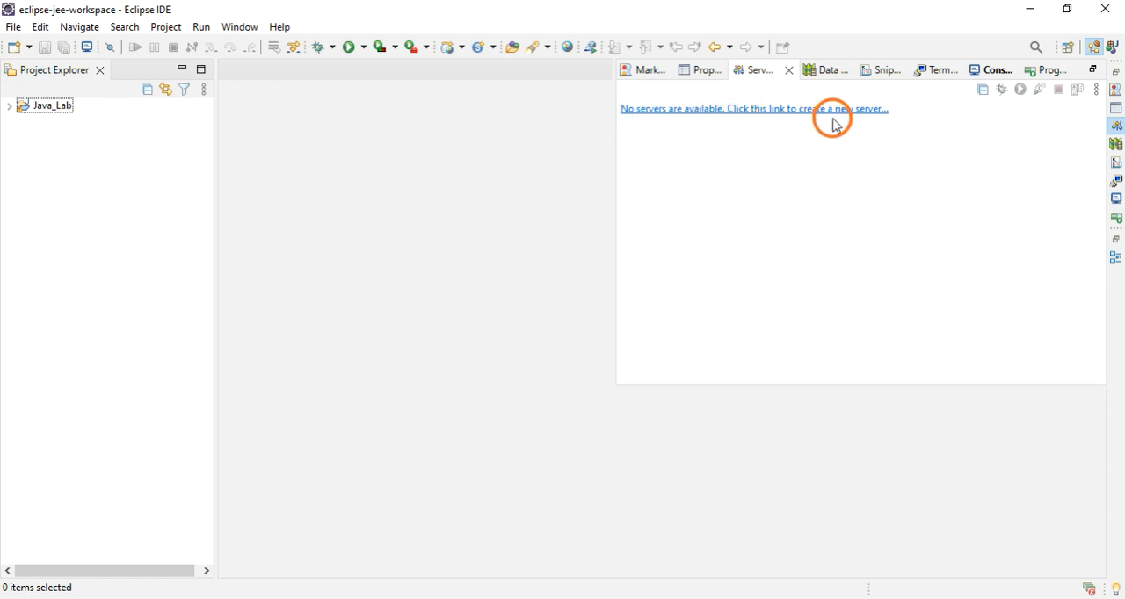
mouse_move(809, 116)
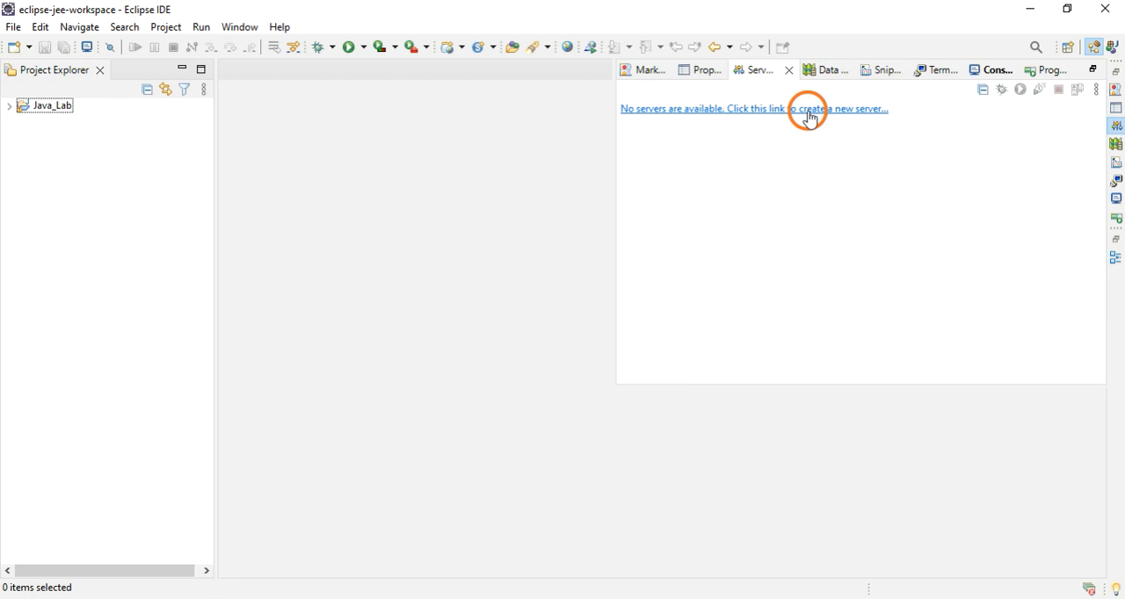
Start a new server, pick Apache Tomcat v10.1 Server, and begin adding its runtime environment.
left_click(808, 109)
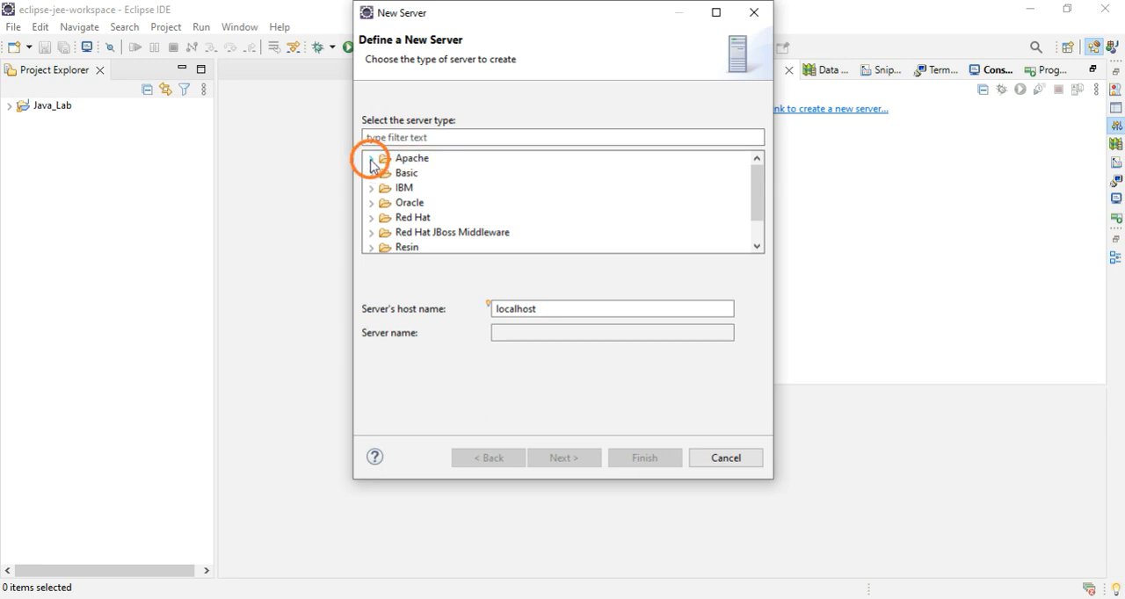
left_click(373, 158)
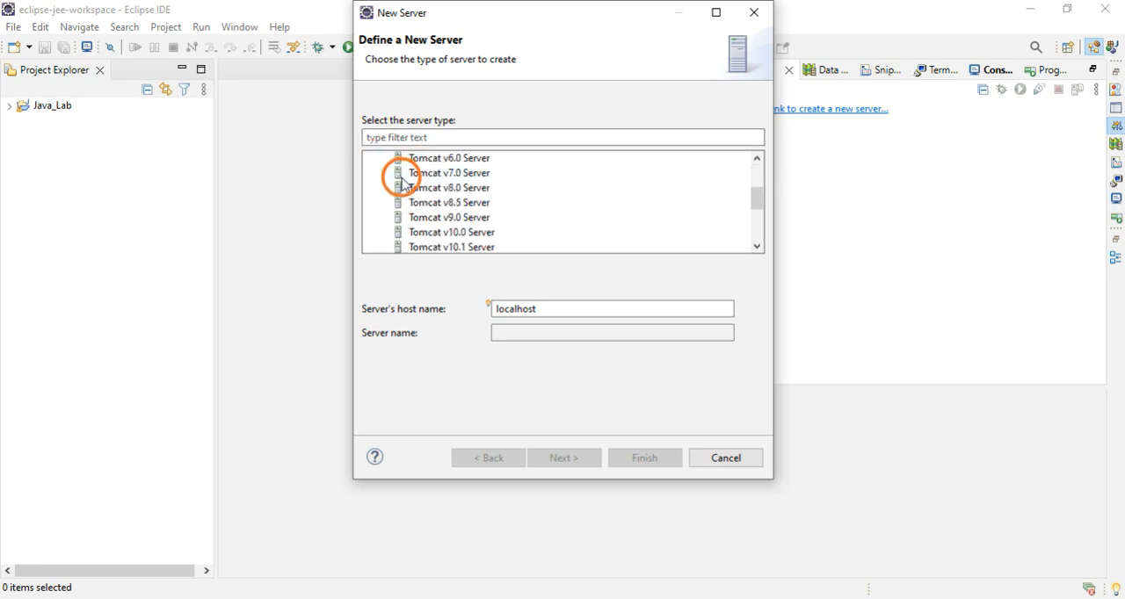
scroll("down", 3)
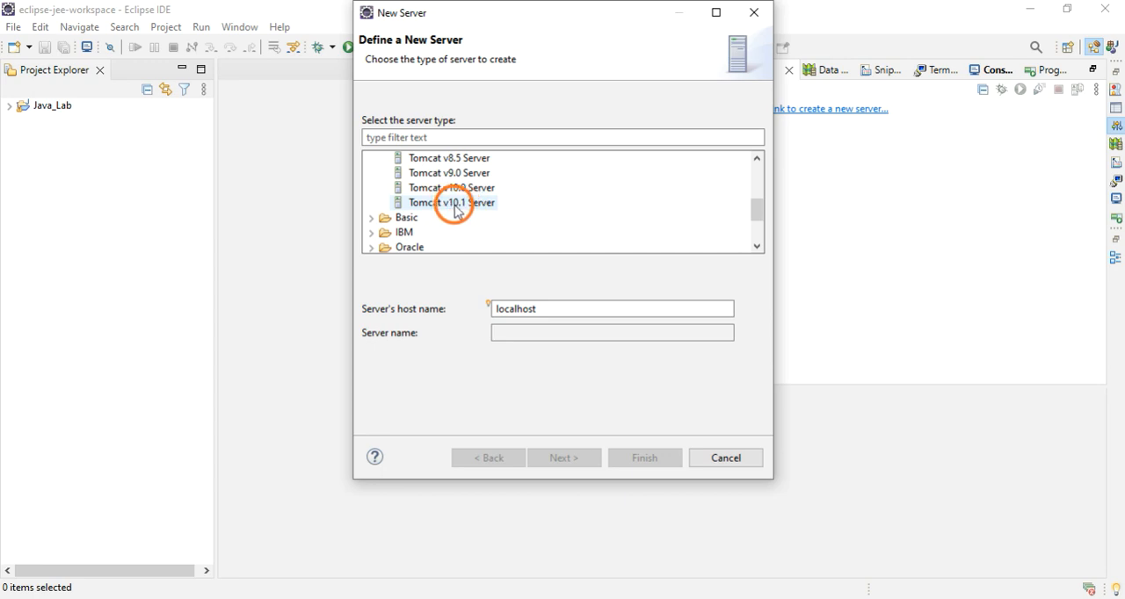
left_click(452, 202)
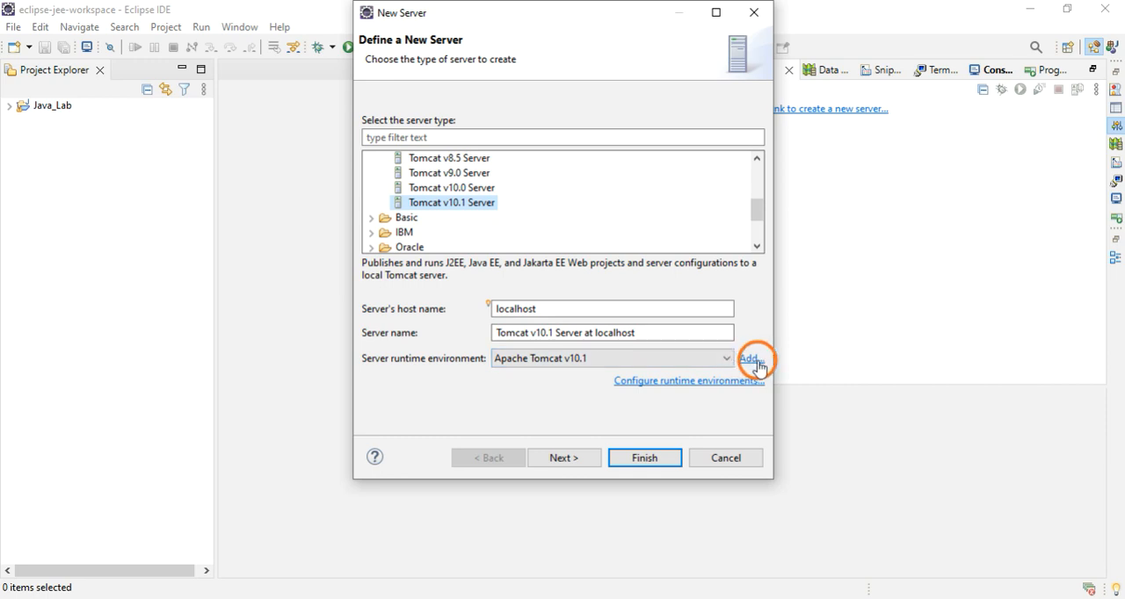
left_click(748, 358)
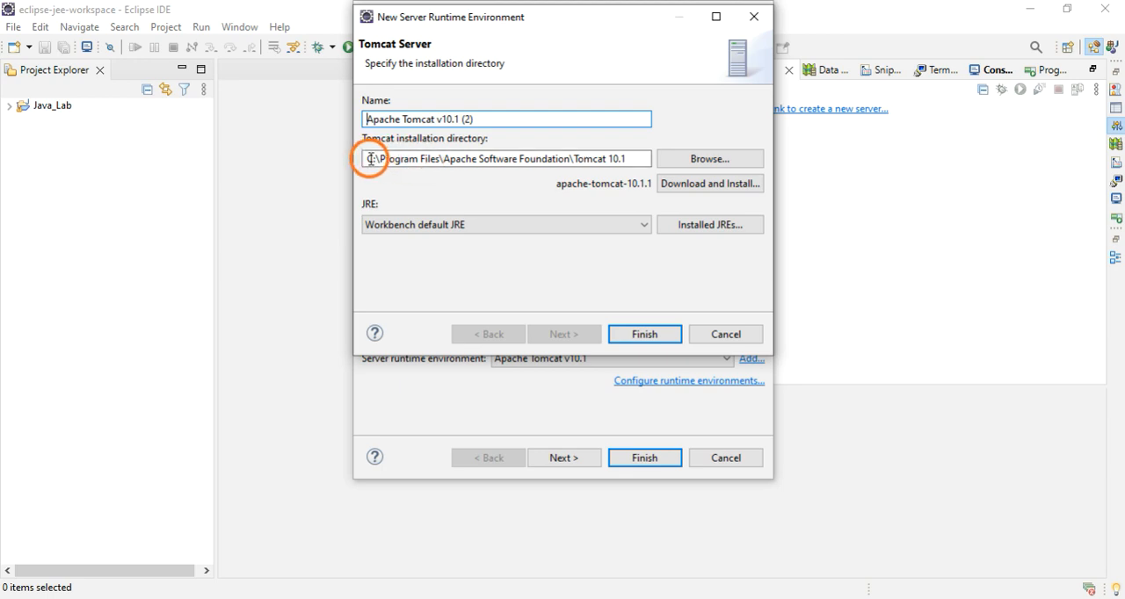
triple_click(501, 158)
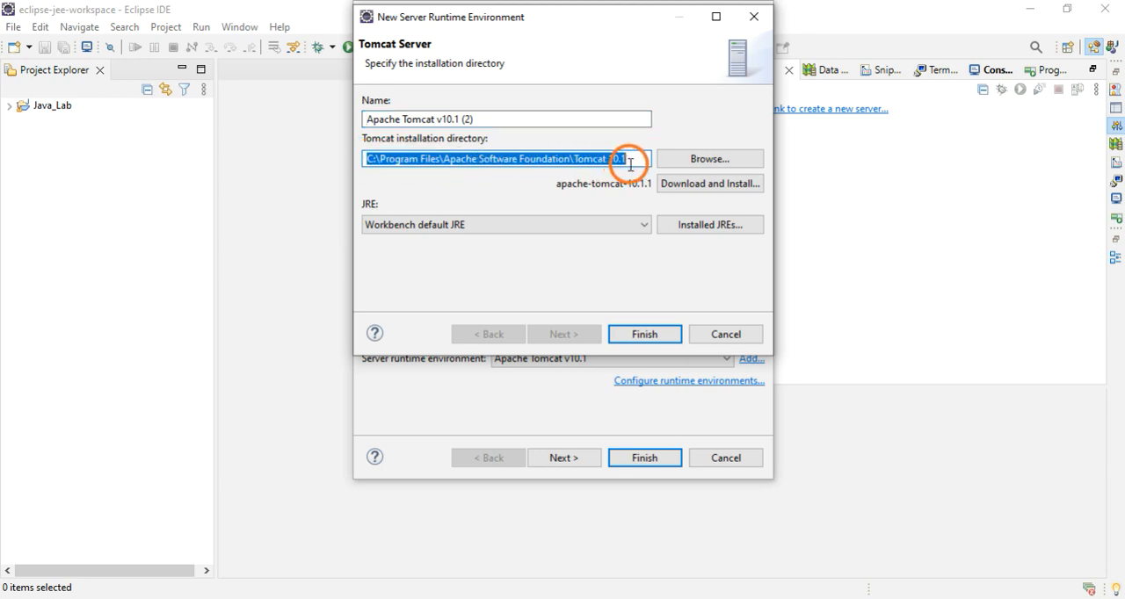
mouse_move(485, 179)
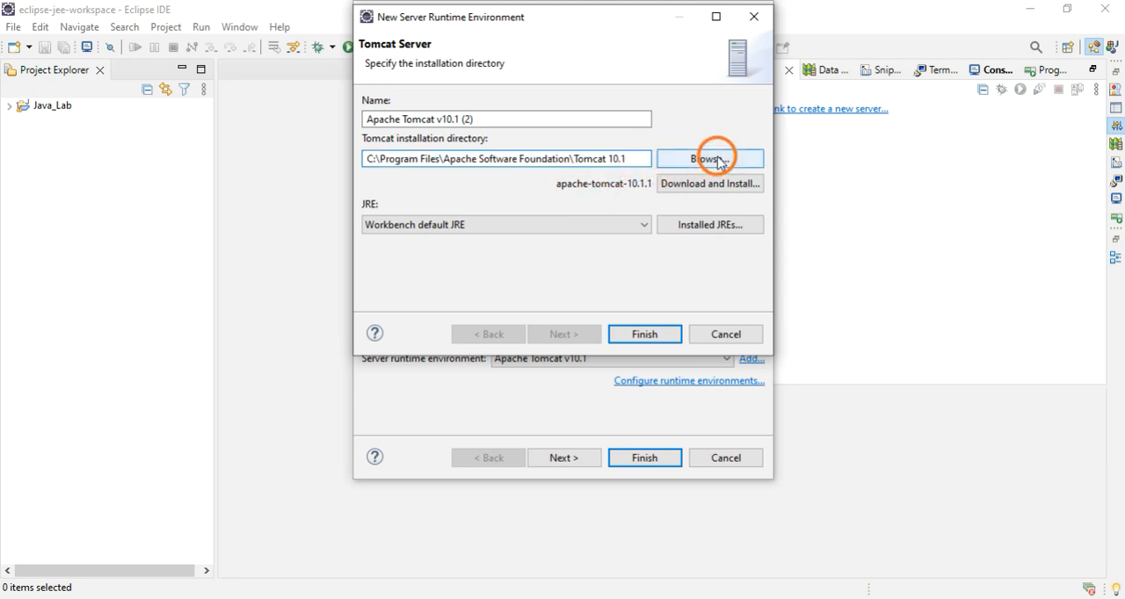
left_click(710, 158)
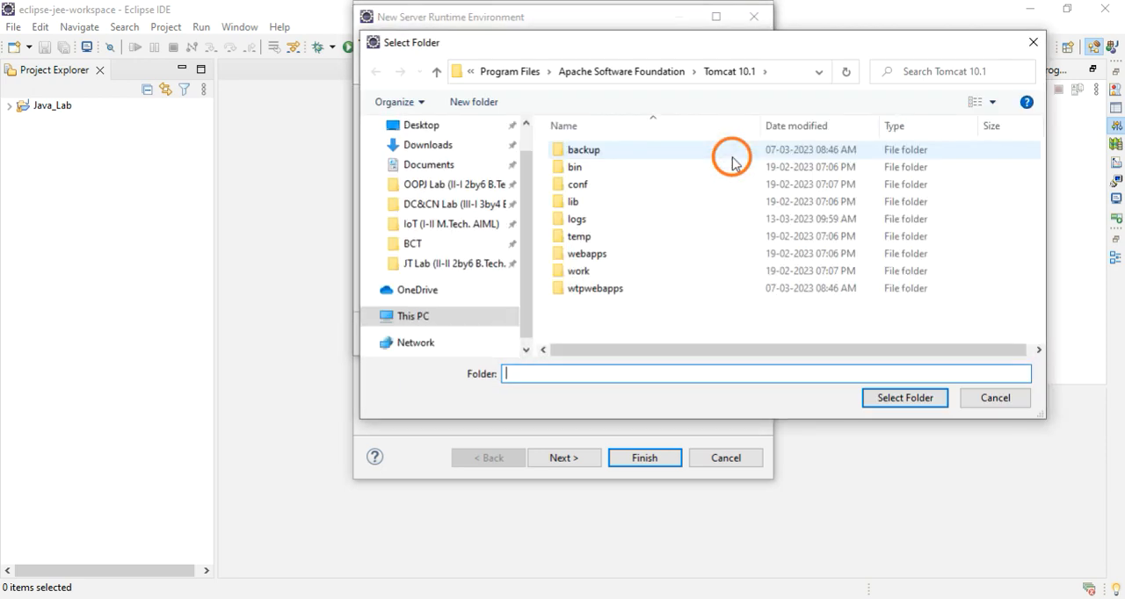
left_click(428, 289)
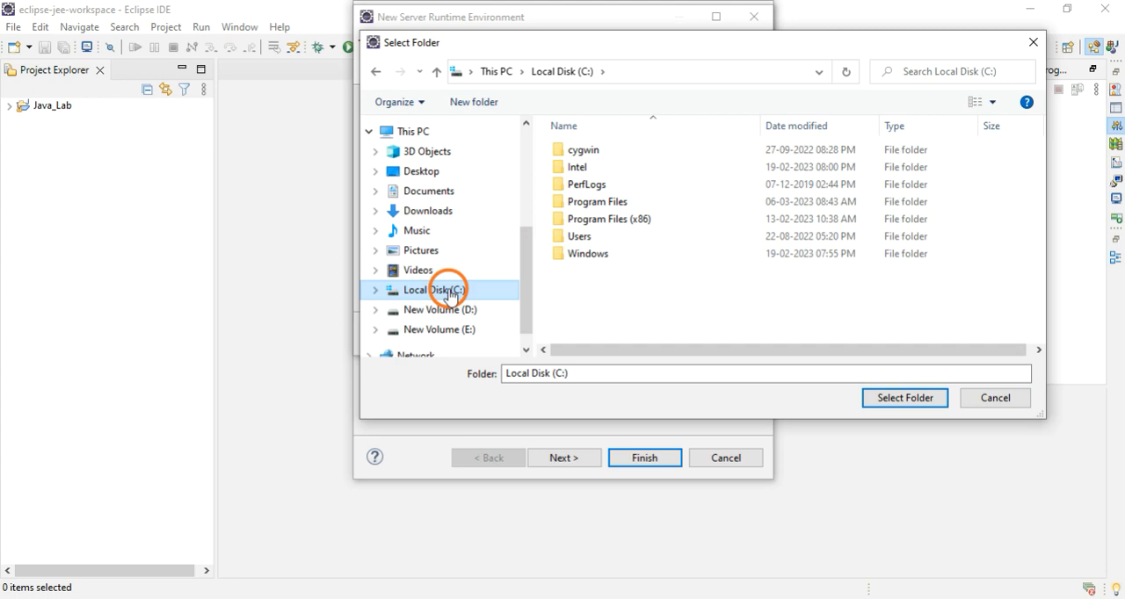
left_click(597, 200)
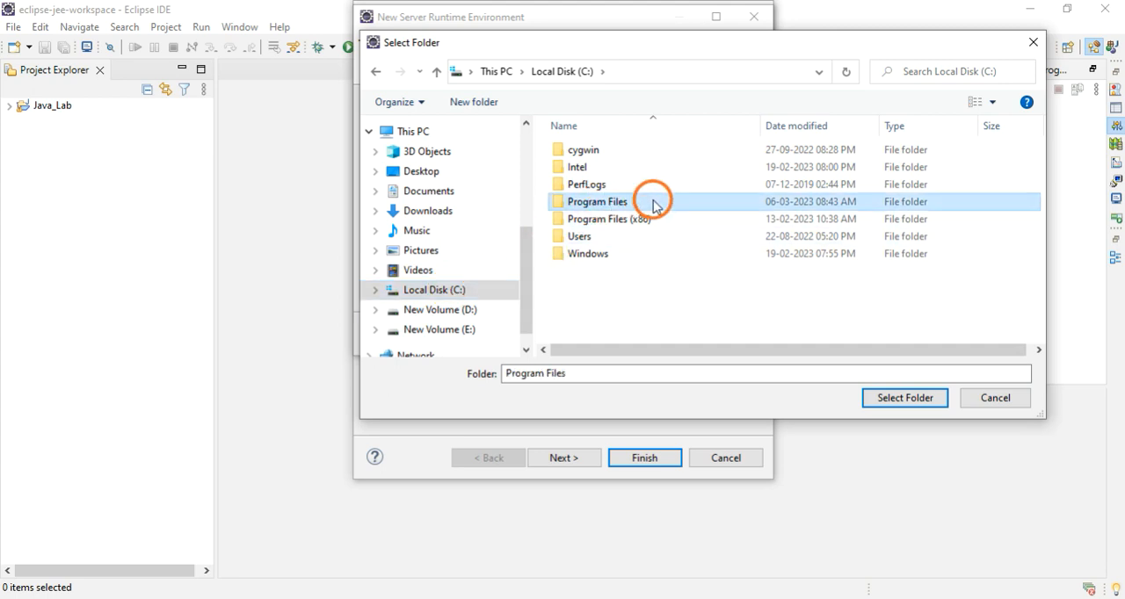
double_click(598, 200)
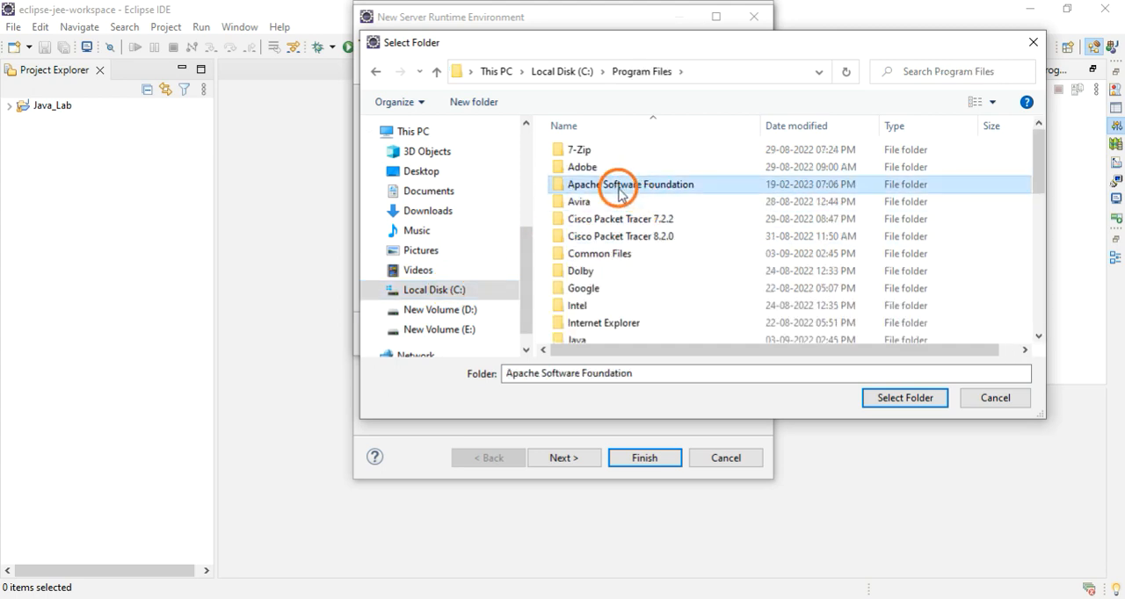
double_click(629, 182)
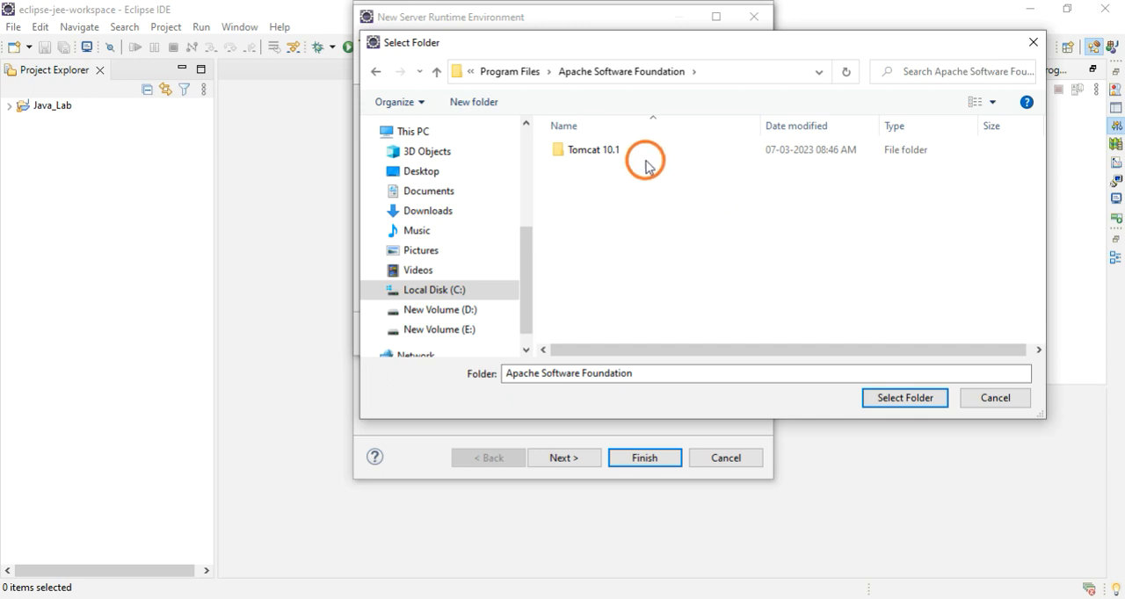
left_click(594, 149)
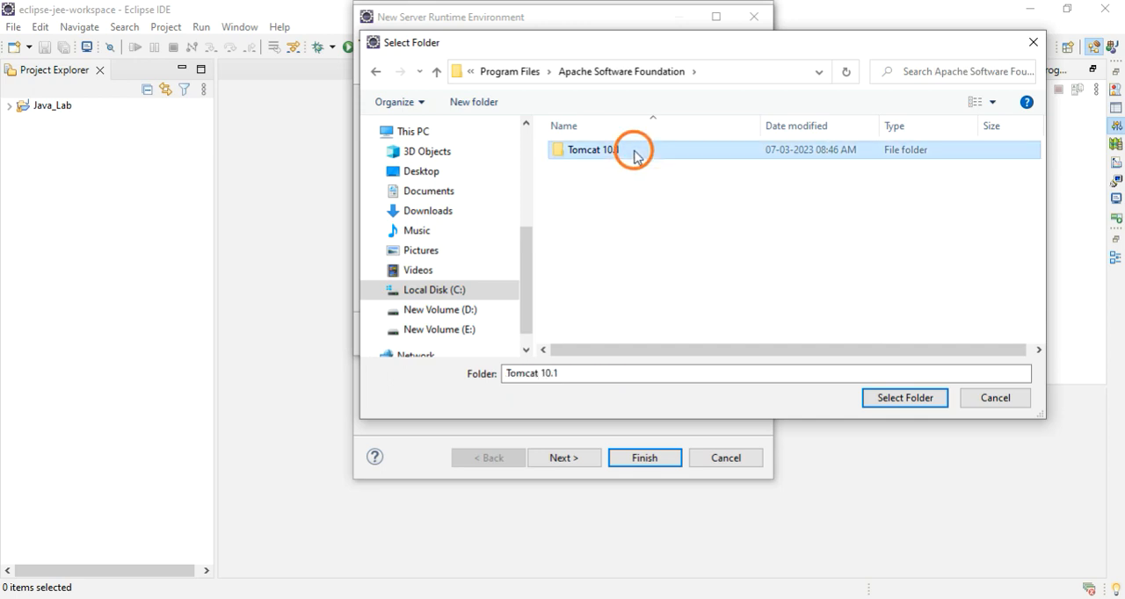
double_click(589, 149)
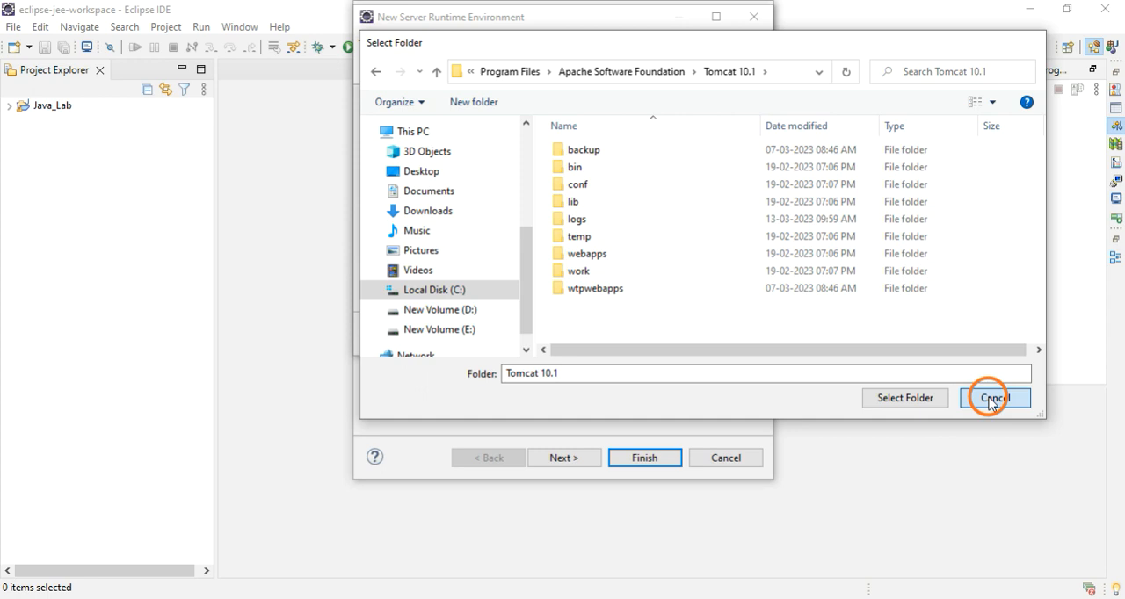
left_click(995, 397)
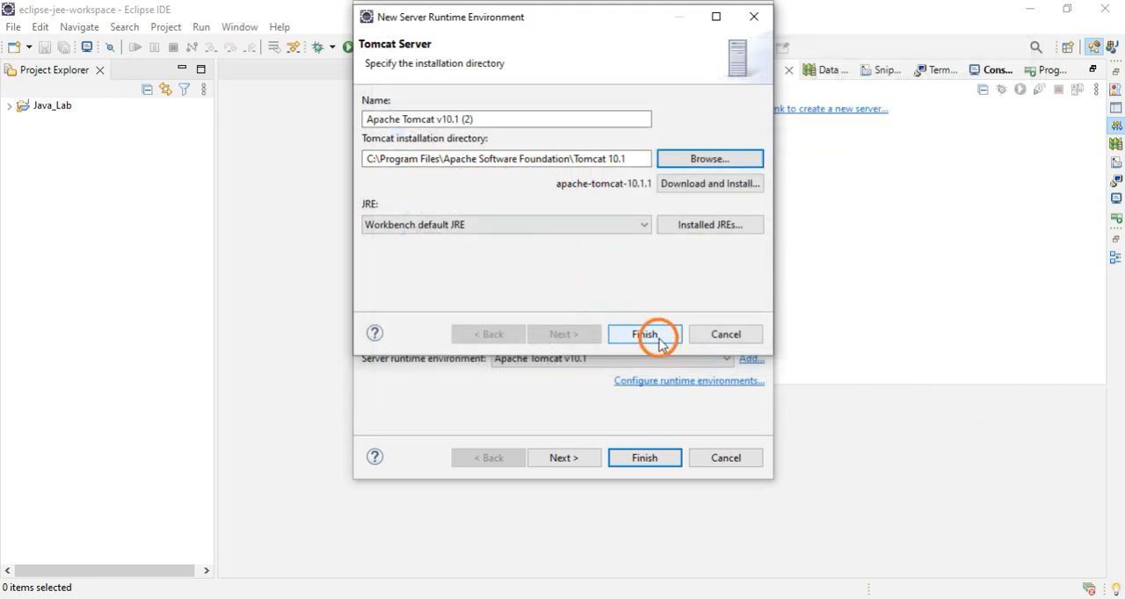
Finish the Tomcat v10.1 runtime and New Server wizard so the localhost server appears Stopped.
left_click(644, 334)
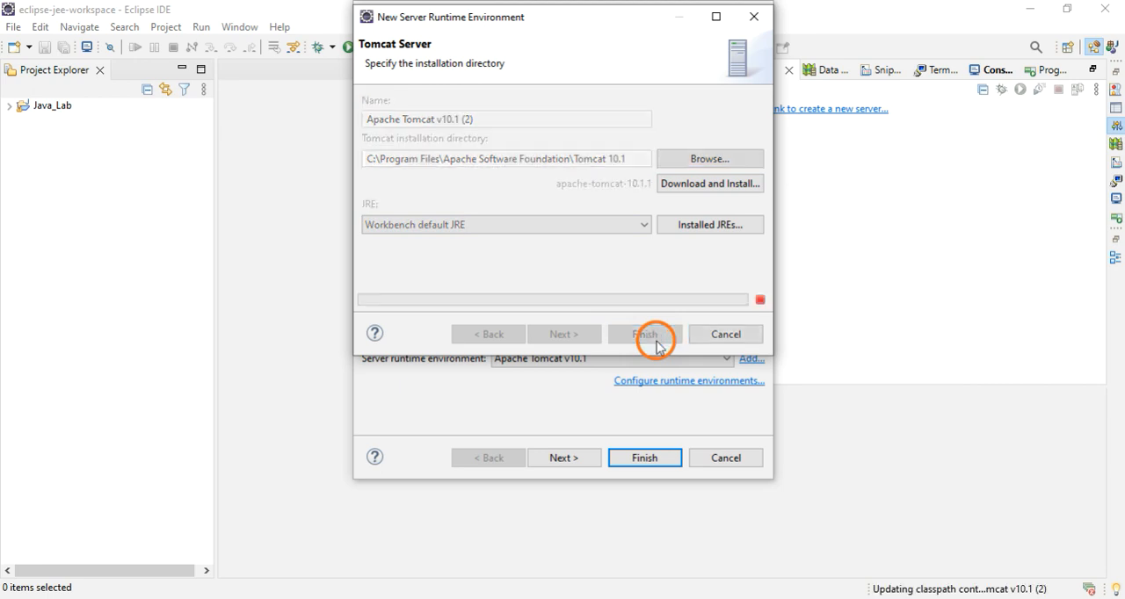
left_click(643, 334)
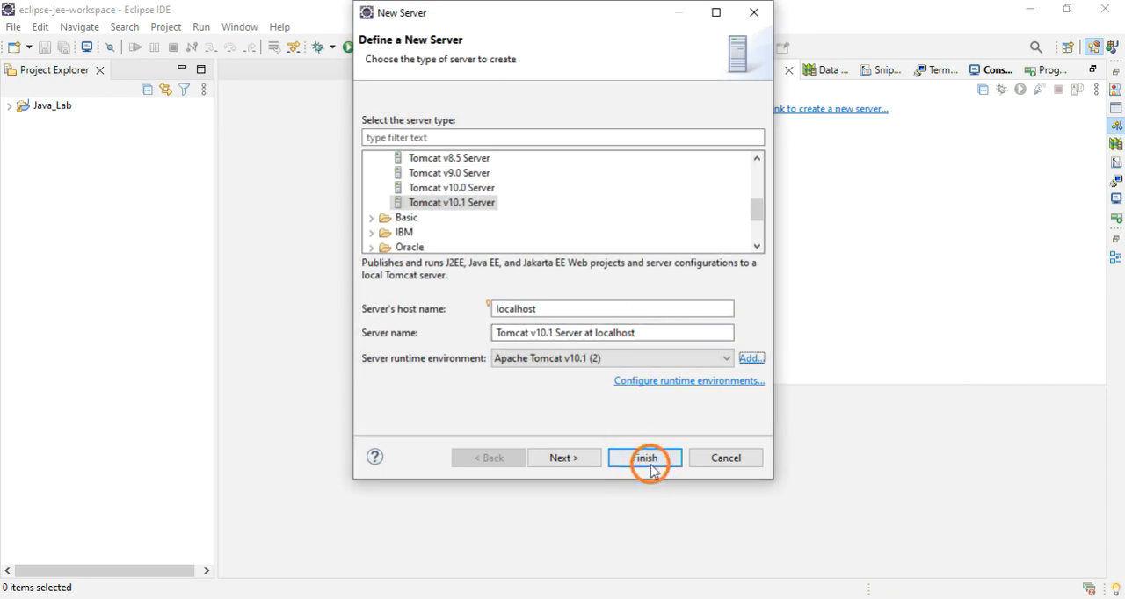
left_click(643, 457)
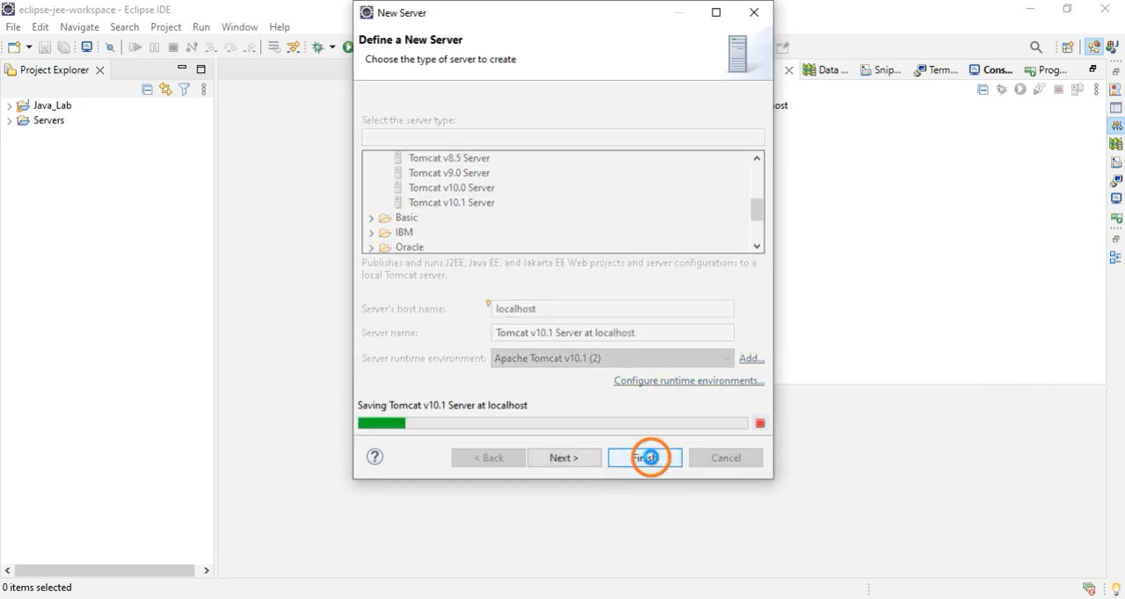
left_click(644, 457)
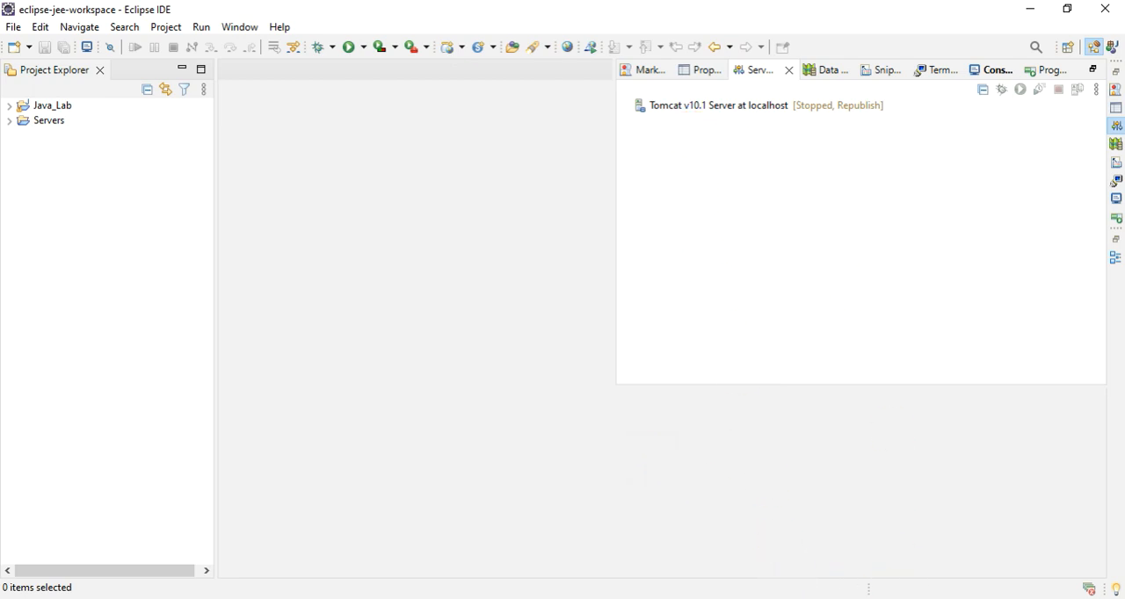
left_click(738, 257)
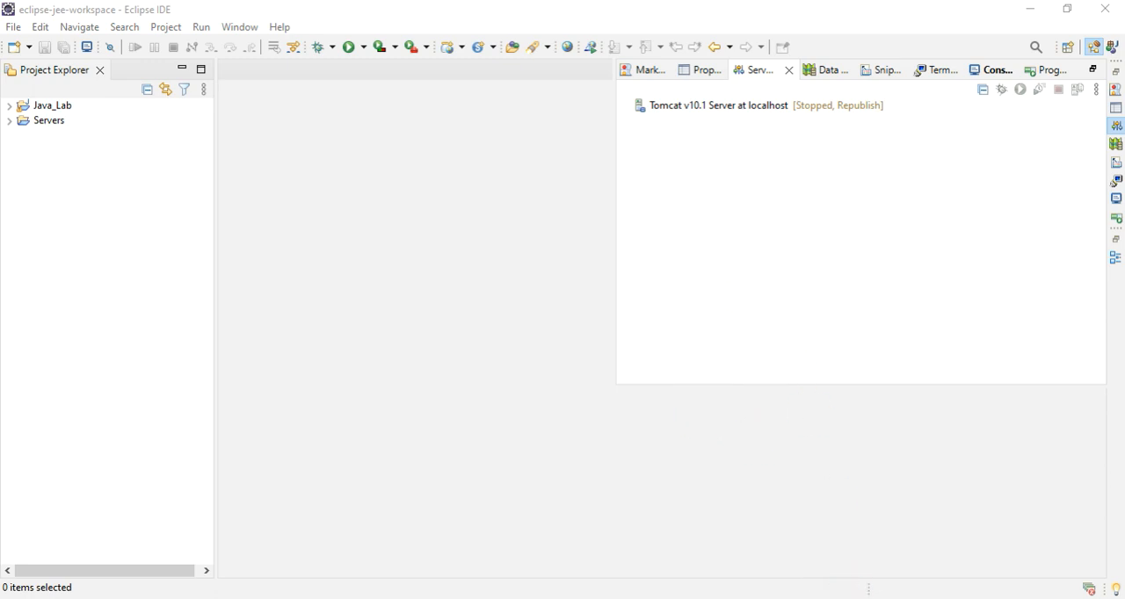
mouse_move(864, 584)
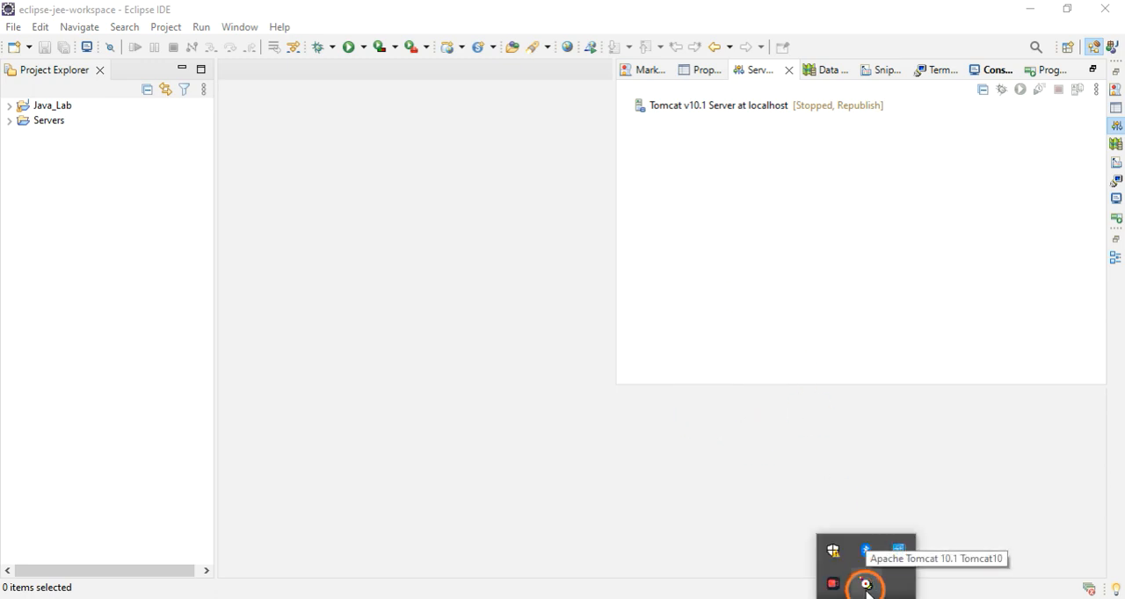
Start the Tomcat10 service from its tray properties and close the window once Started.
left_click(865, 584)
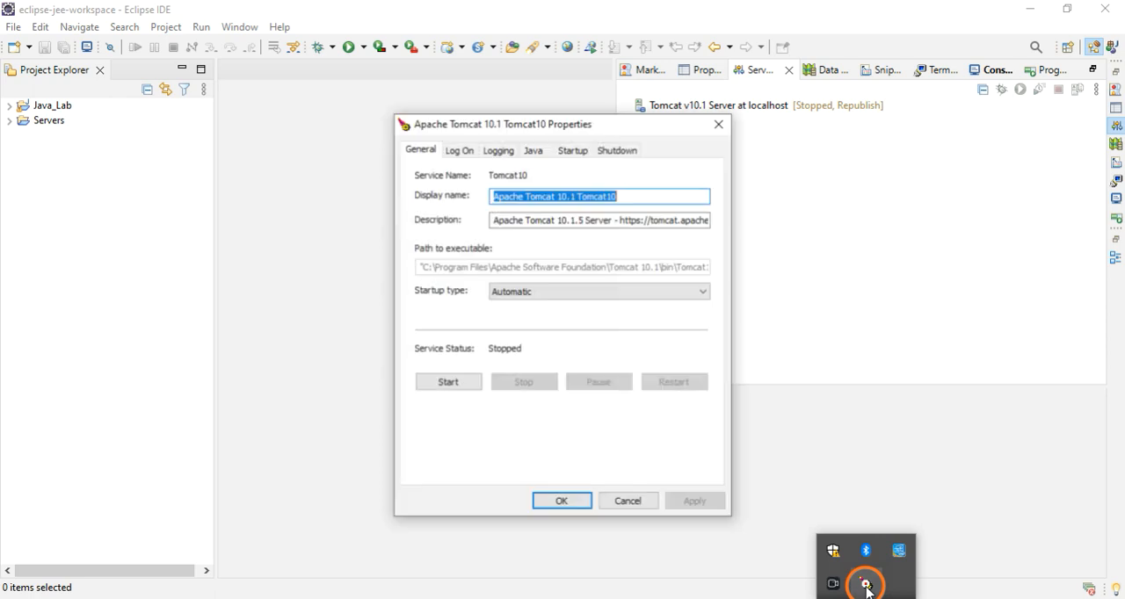
left_click(447, 382)
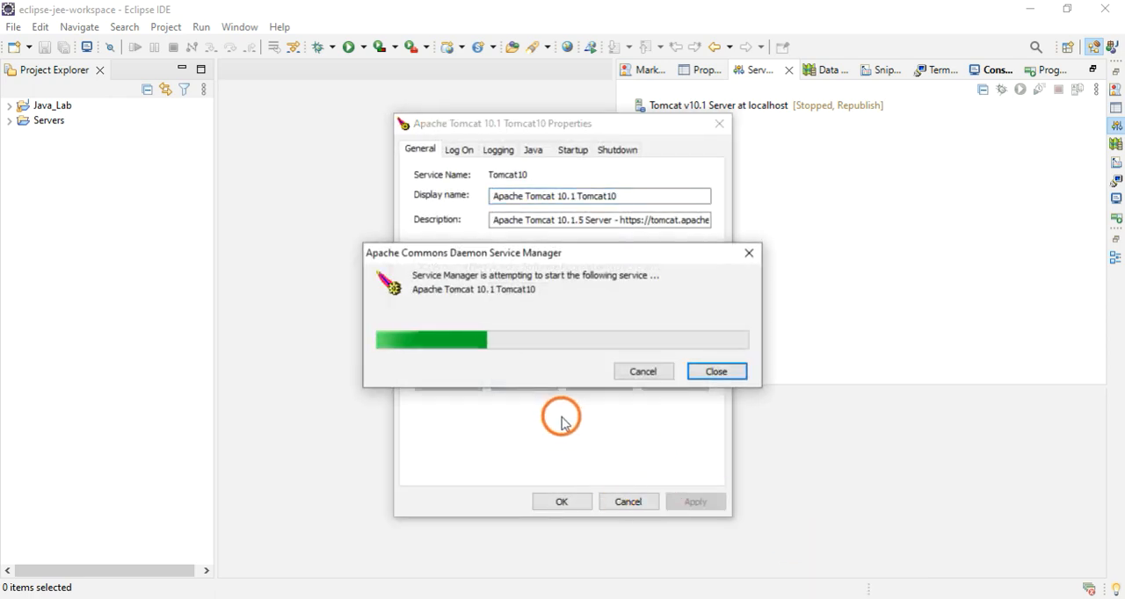
left_click(716, 371)
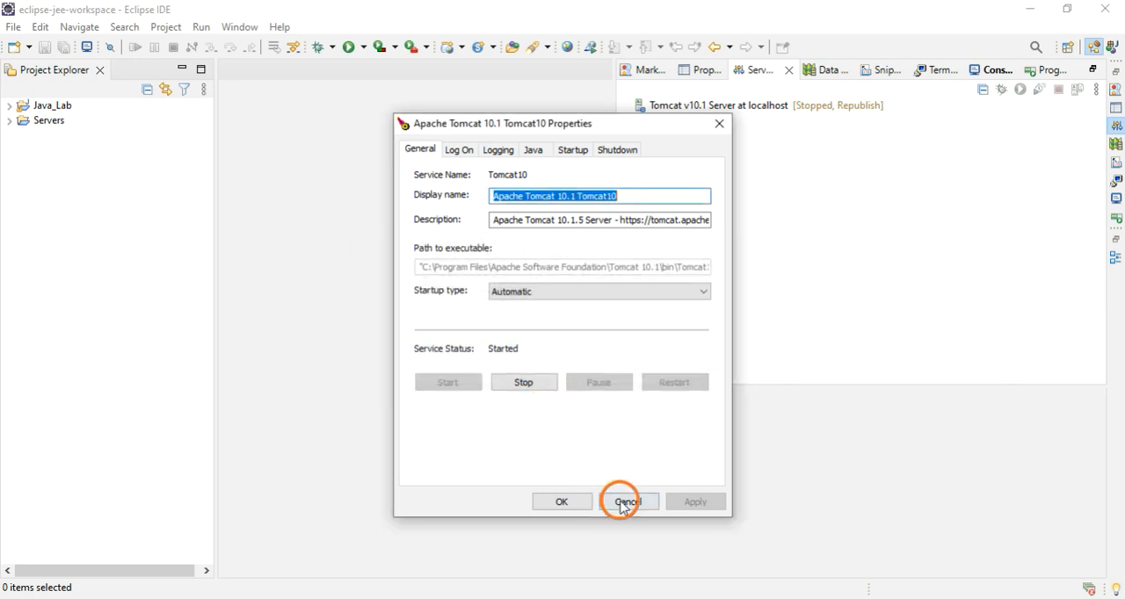
left_click(627, 502)
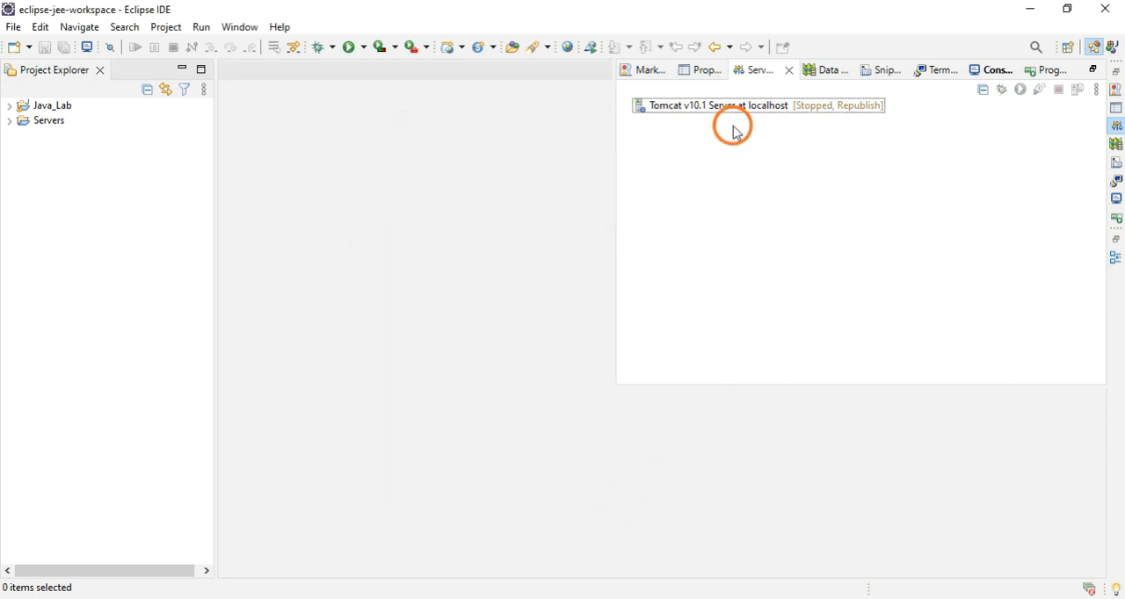
In the Tomcat v10.1 server Overview, set the Tomcat admin port to 8000.
left_click(712, 105)
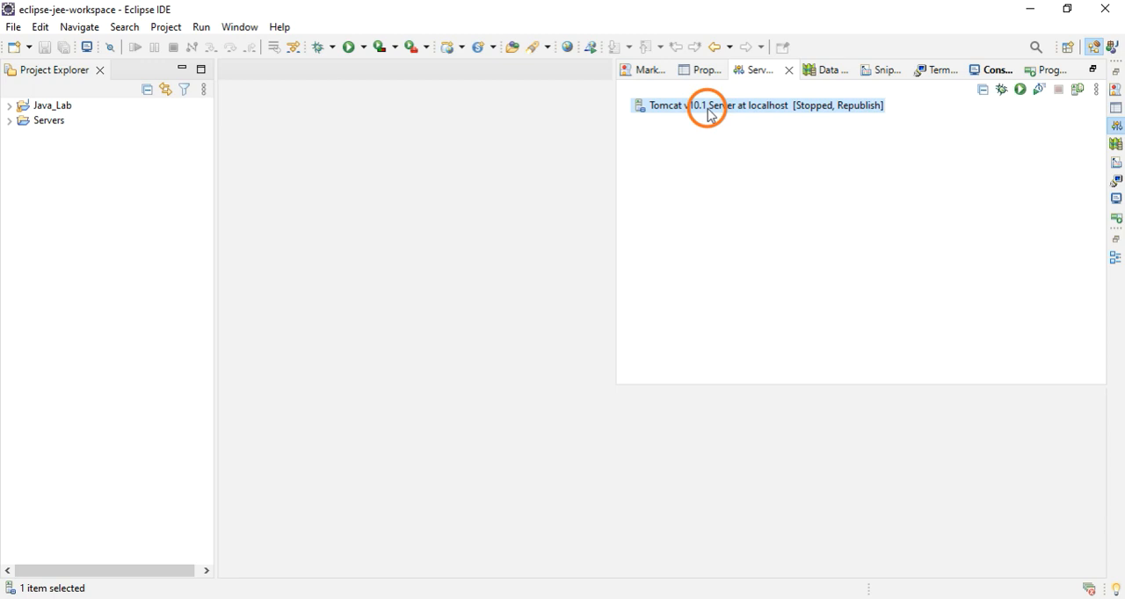
mouse_move(746, 130)
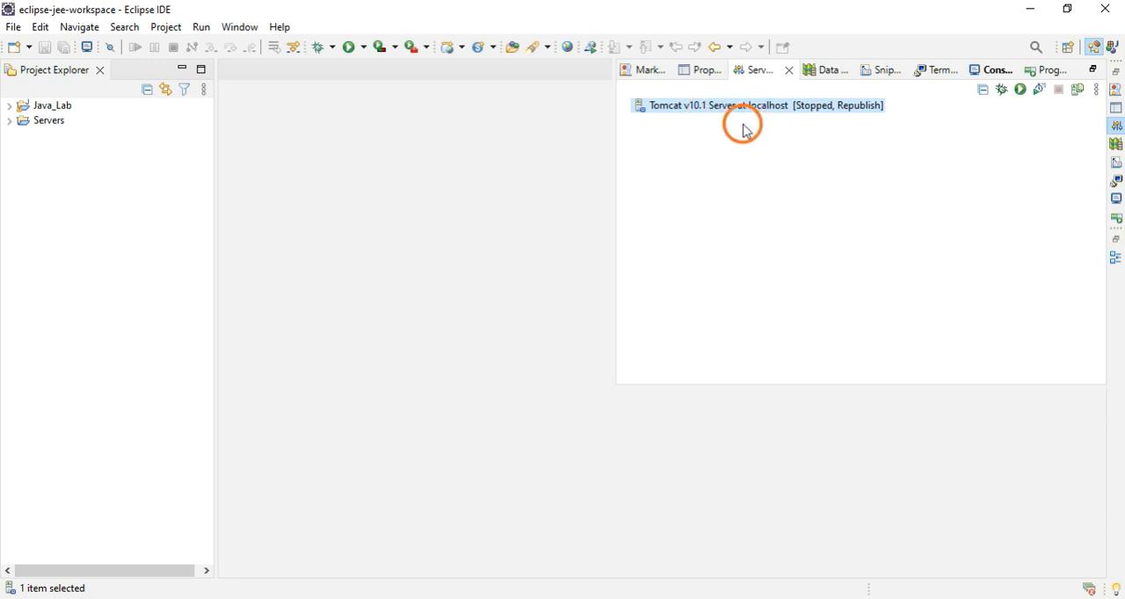
double_click(713, 106)
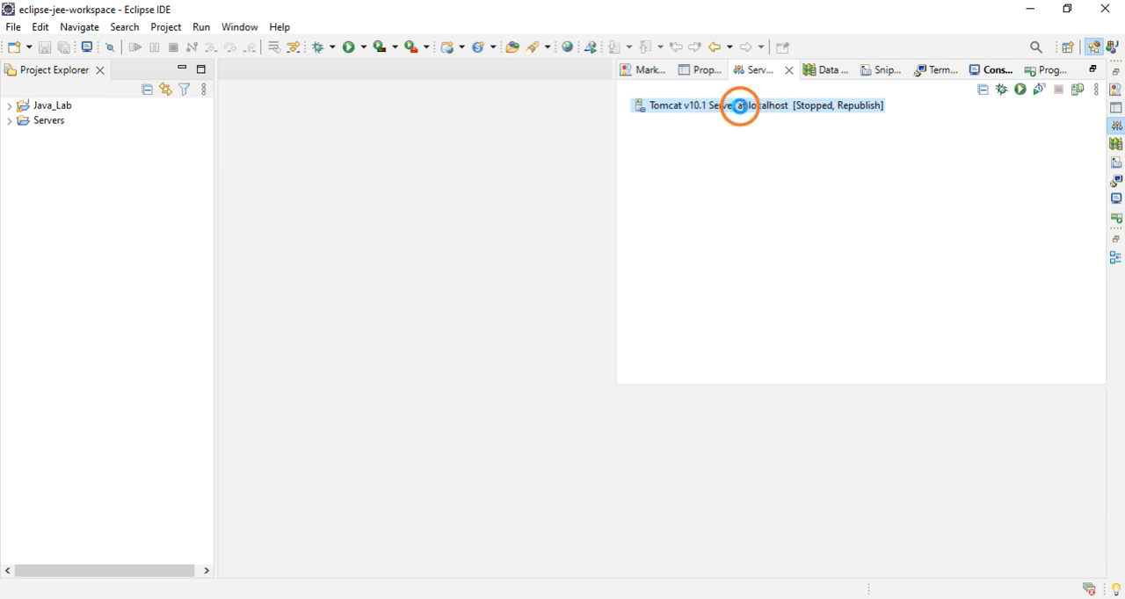
double_click(742, 106)
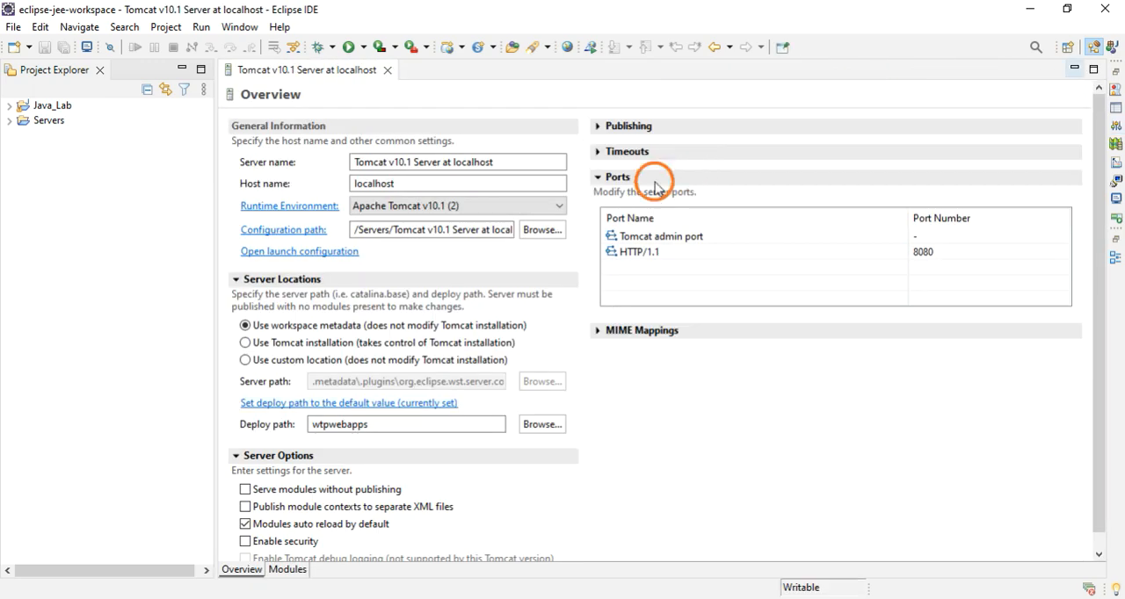
mouse_move(355, 209)
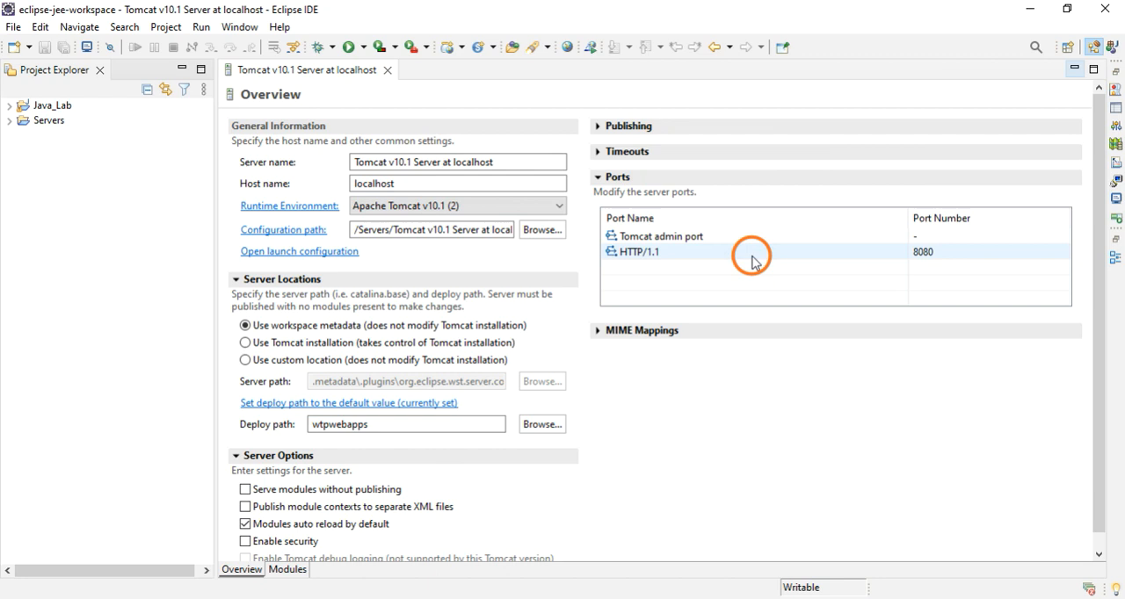
left_click(686, 235)
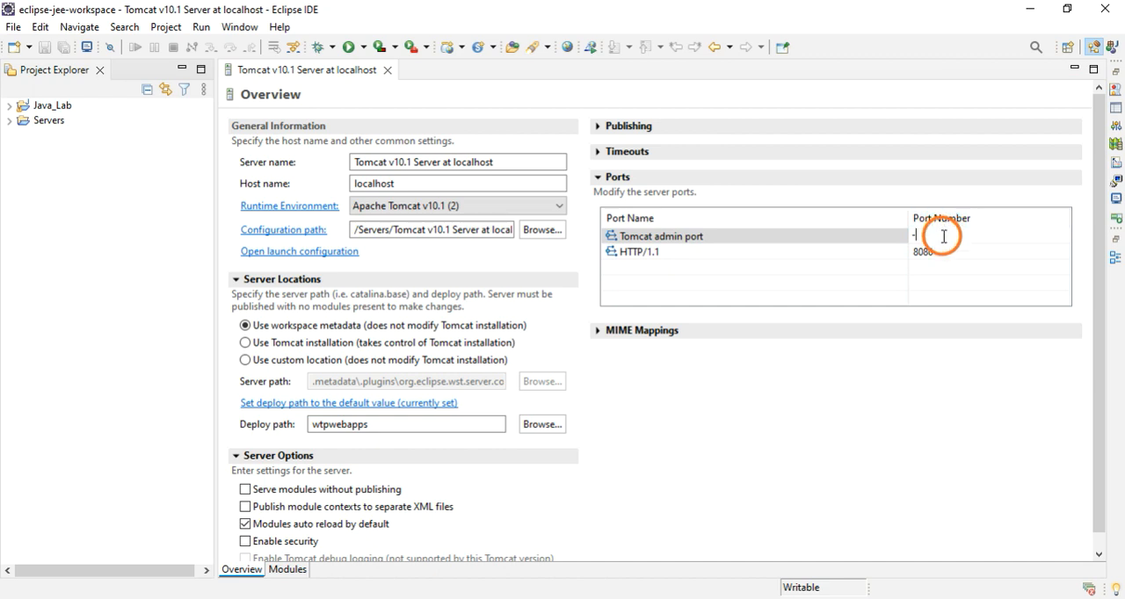
type("8000")
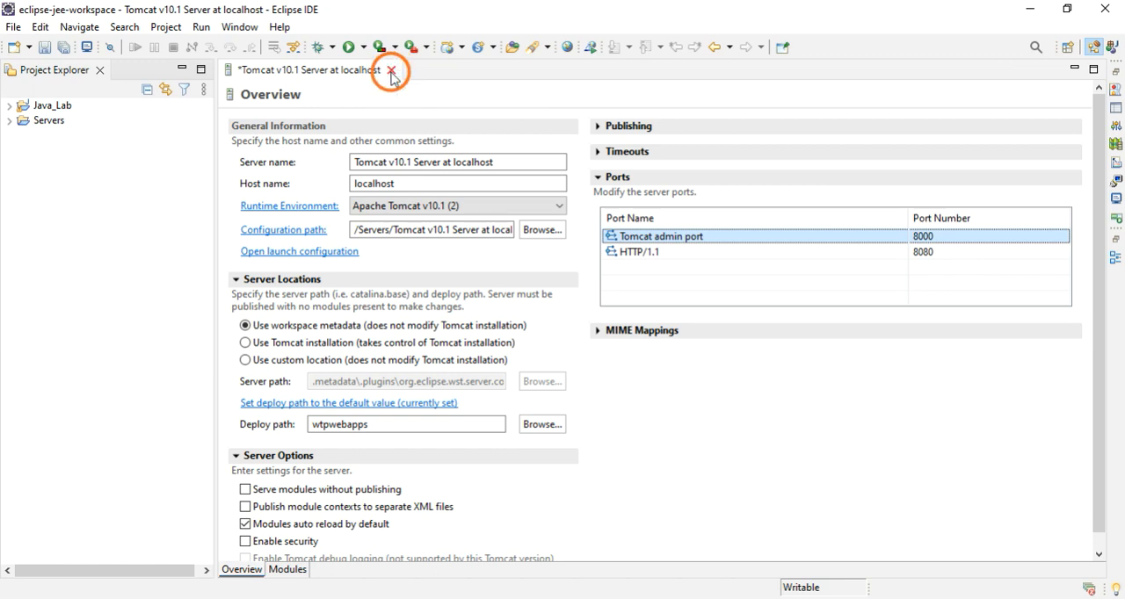
Close the server editor and save the changed configuration.
left_click(390, 70)
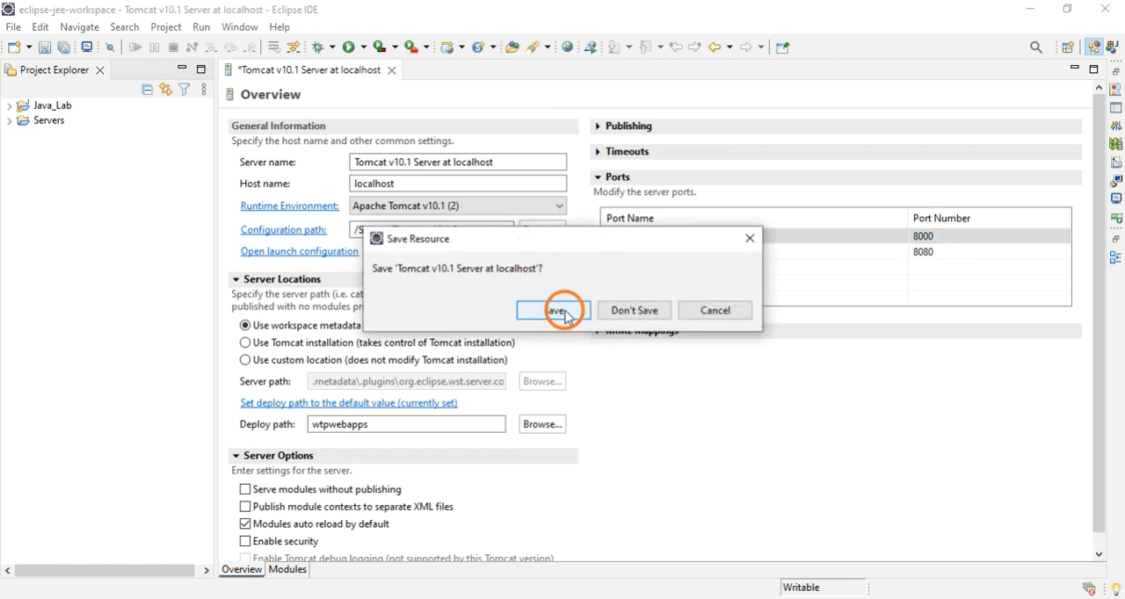
left_click(554, 310)
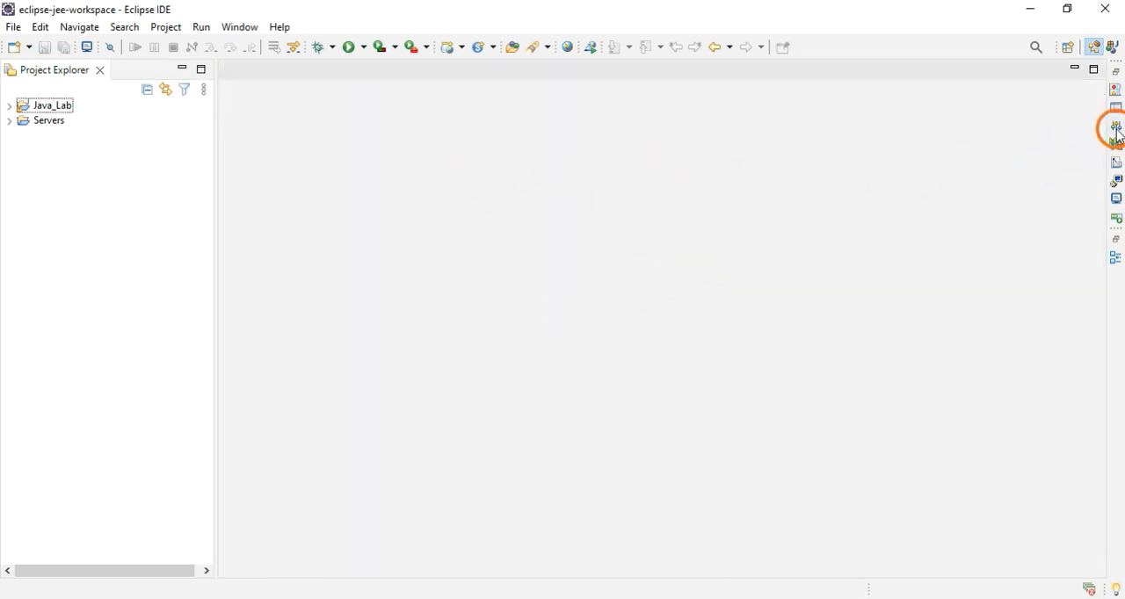
Start Tomcat v10.1 Server at localhost and dismiss the port 8080 already in use error.
left_click(1116, 130)
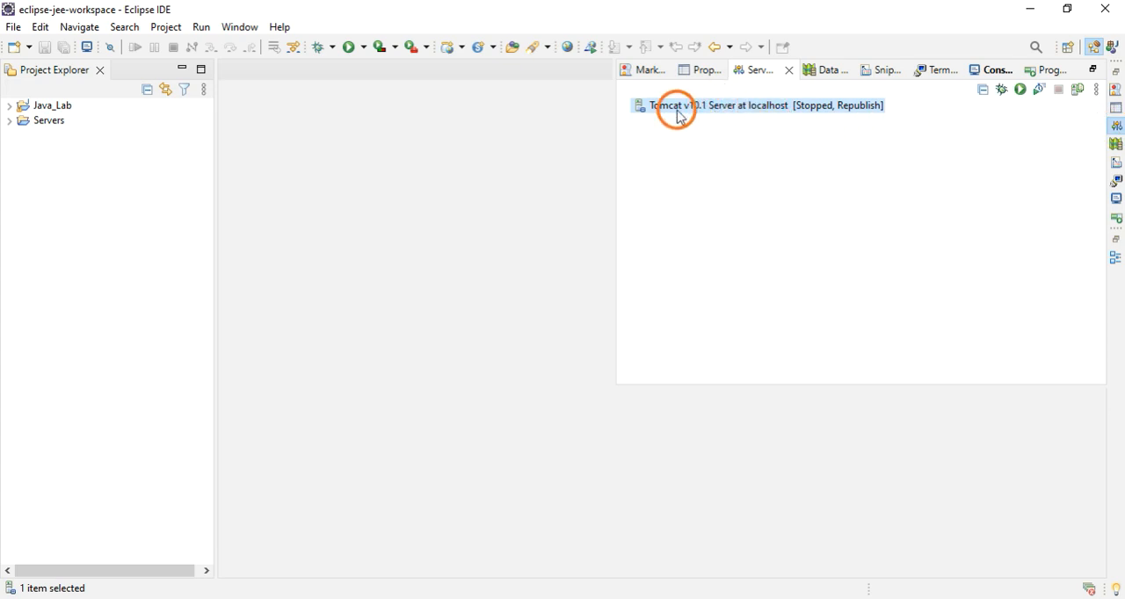
mouse_move(686, 113)
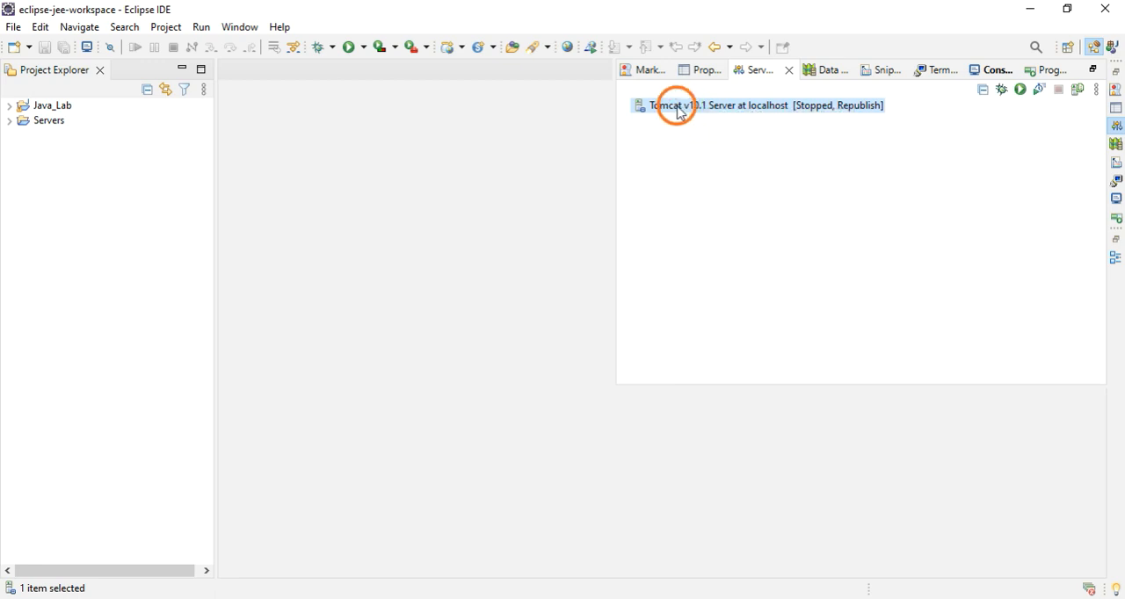
right_click(677, 105)
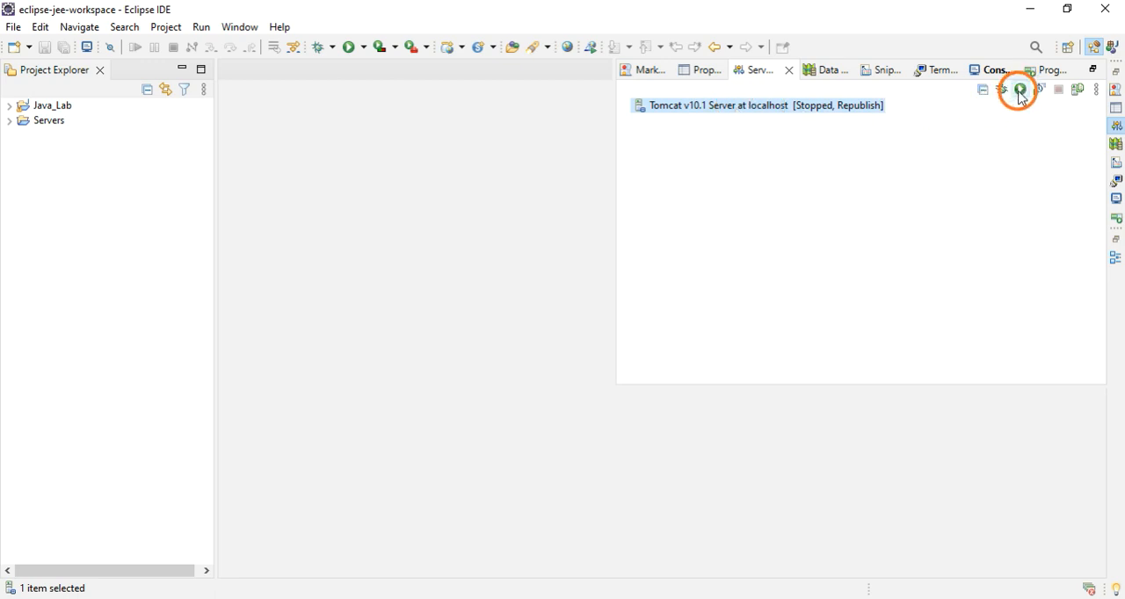
left_click(1019, 89)
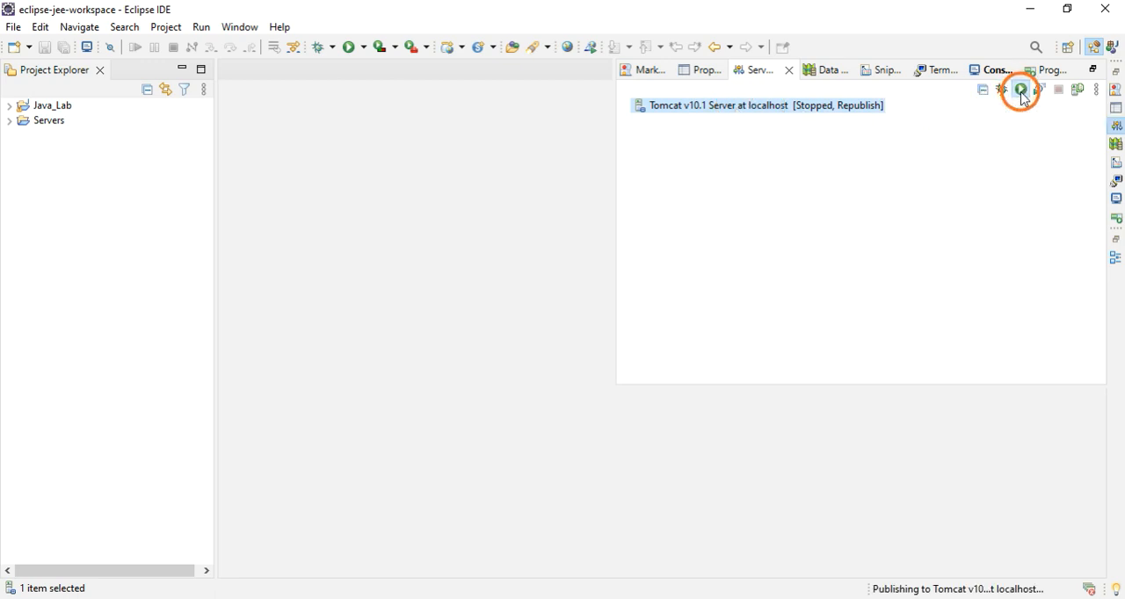
left_click(1019, 89)
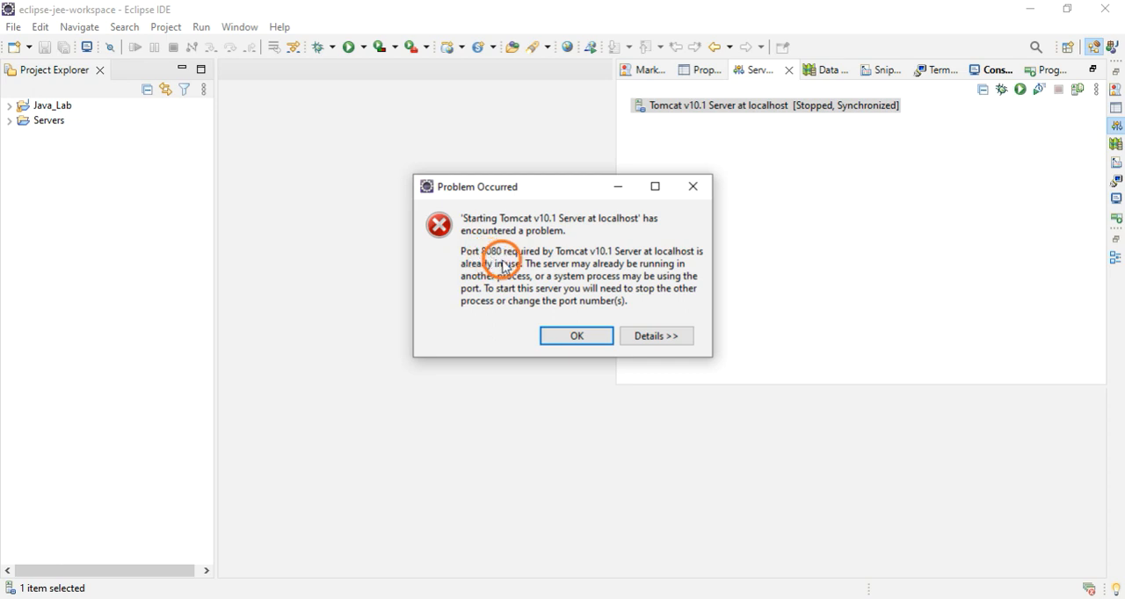
mouse_move(682, 263)
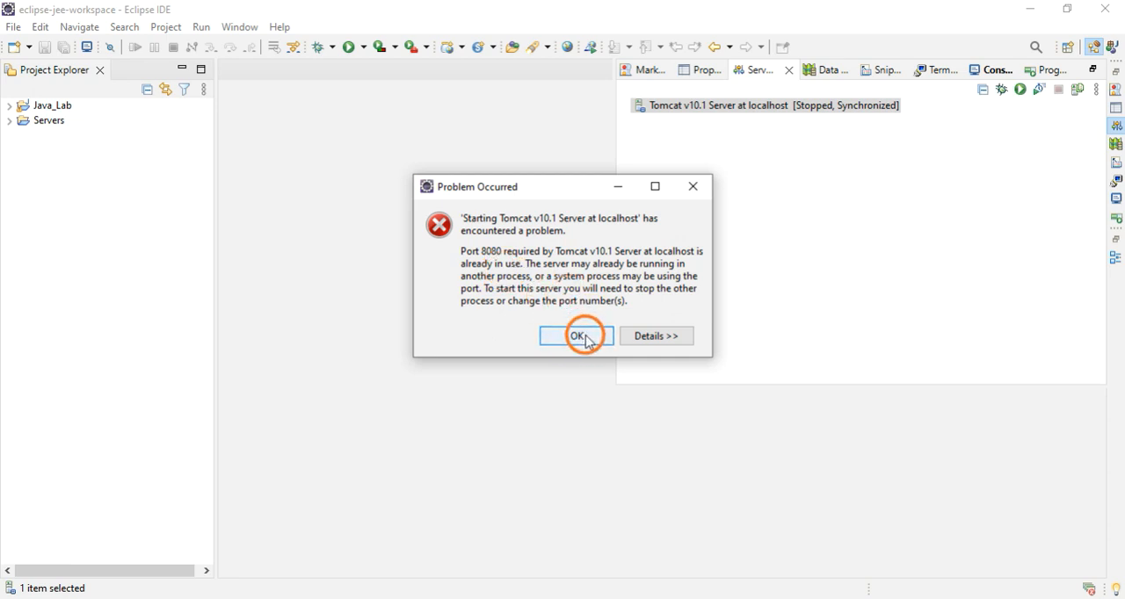
left_click(577, 336)
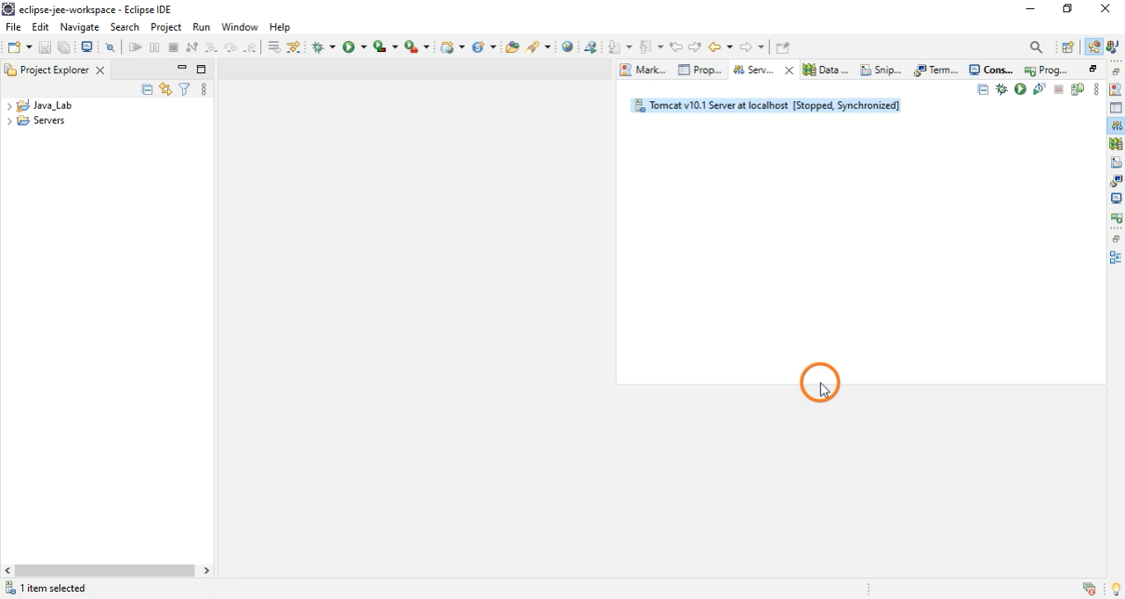
mouse_move(847, 443)
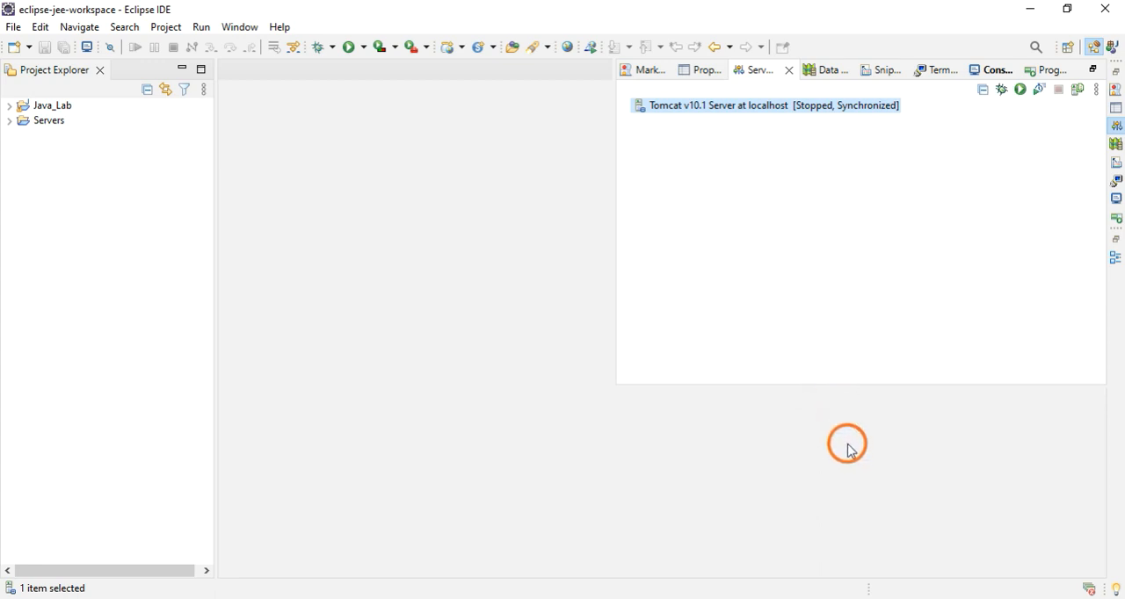
mouse_move(863, 442)
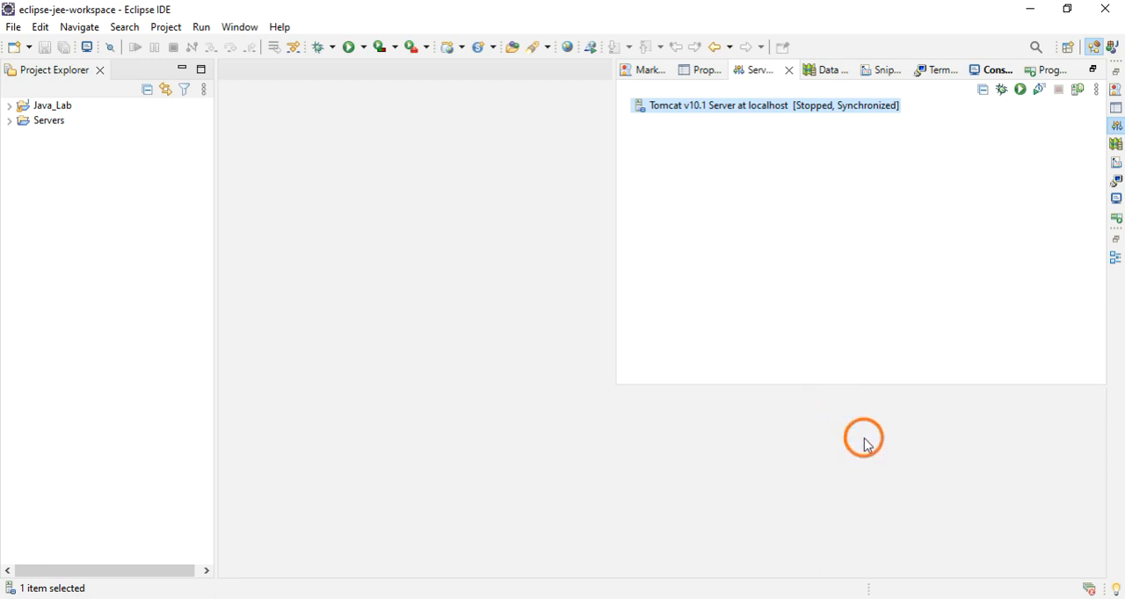
mouse_move(867, 578)
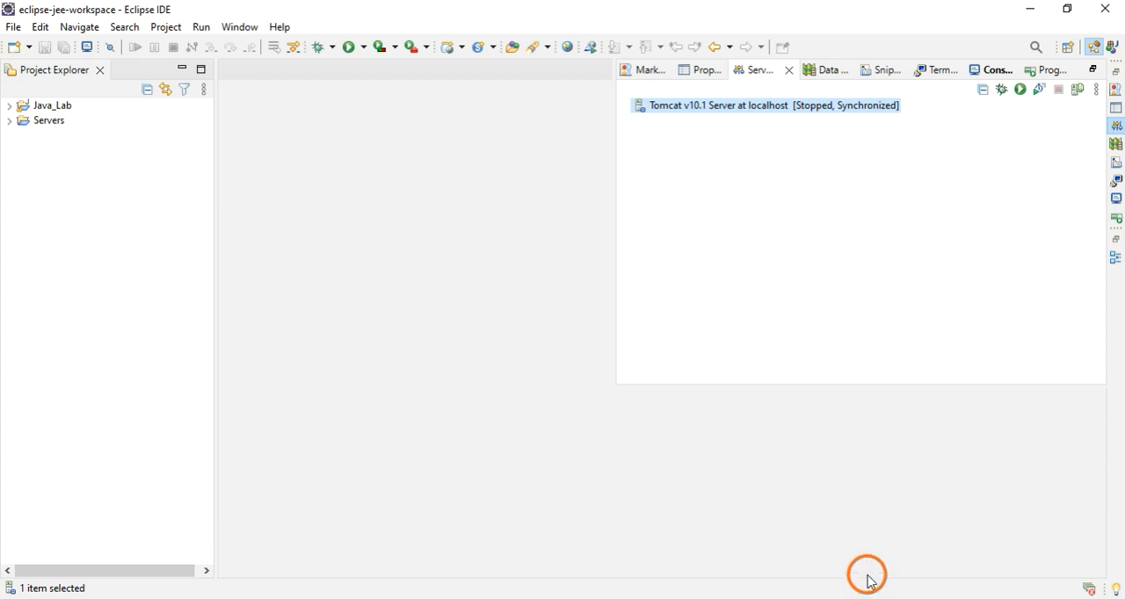
mouse_move(835, 467)
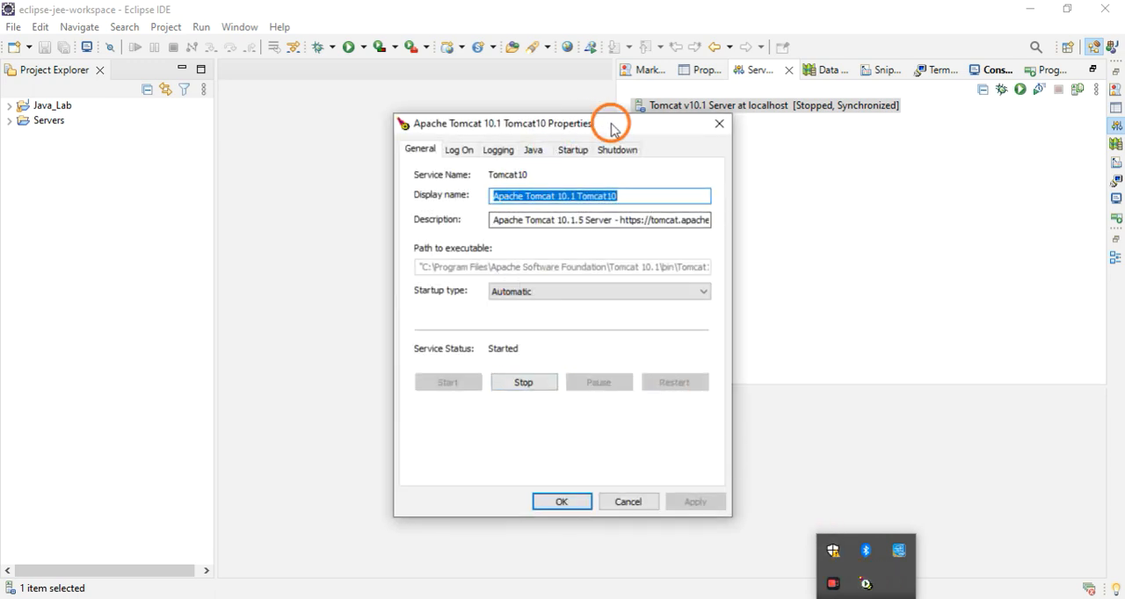
mouse_move(541, 343)
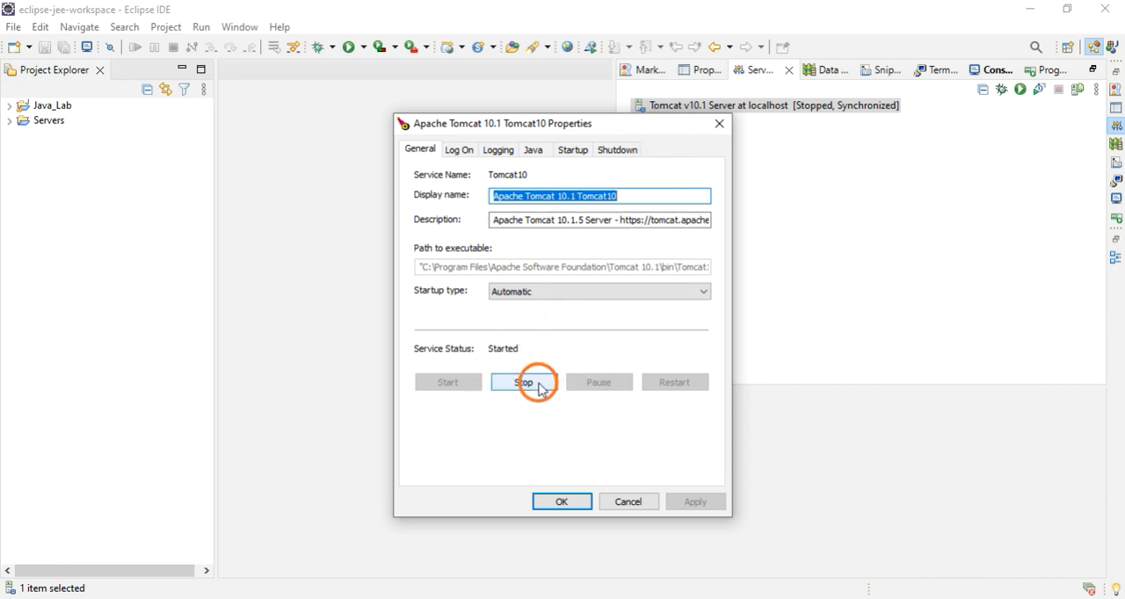
Stop the Tomcat10 service and close the stopping progress window.
left_click(524, 384)
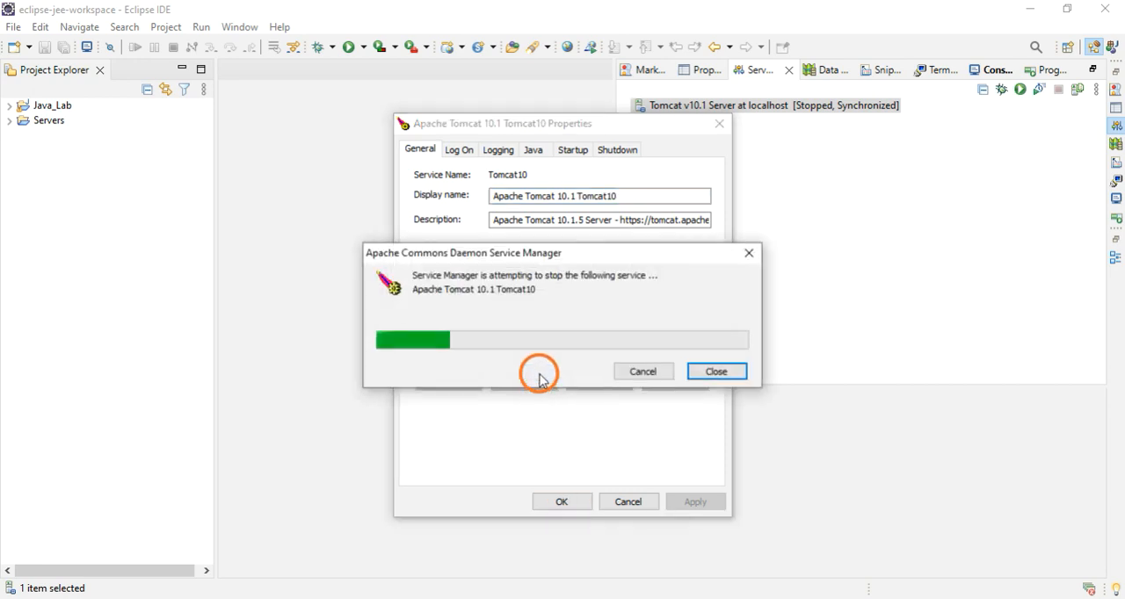
left_click(715, 371)
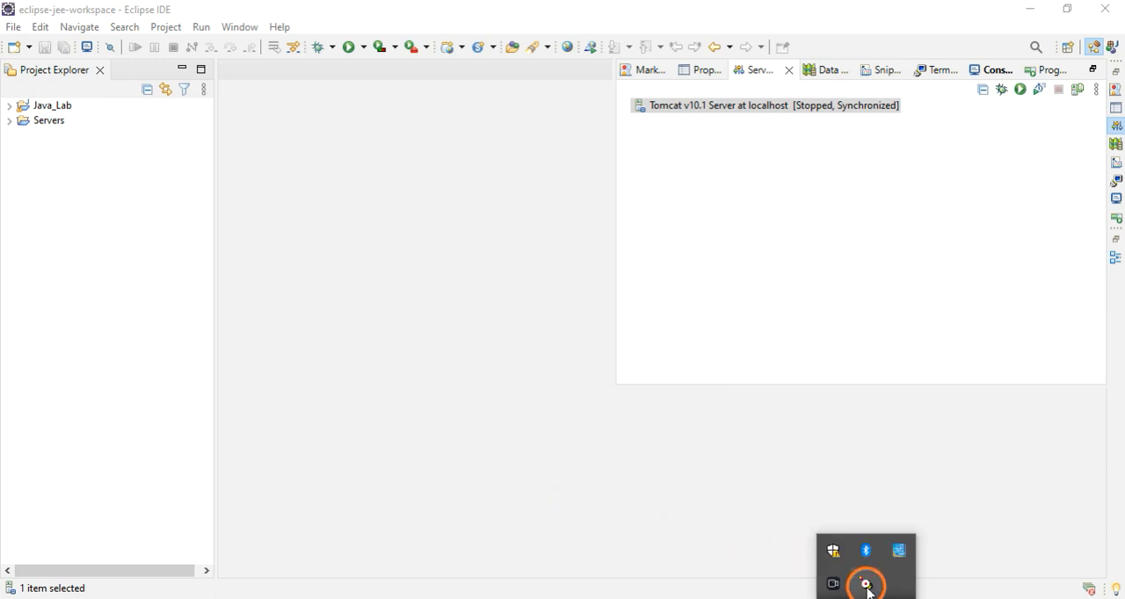
mouse_move(865, 583)
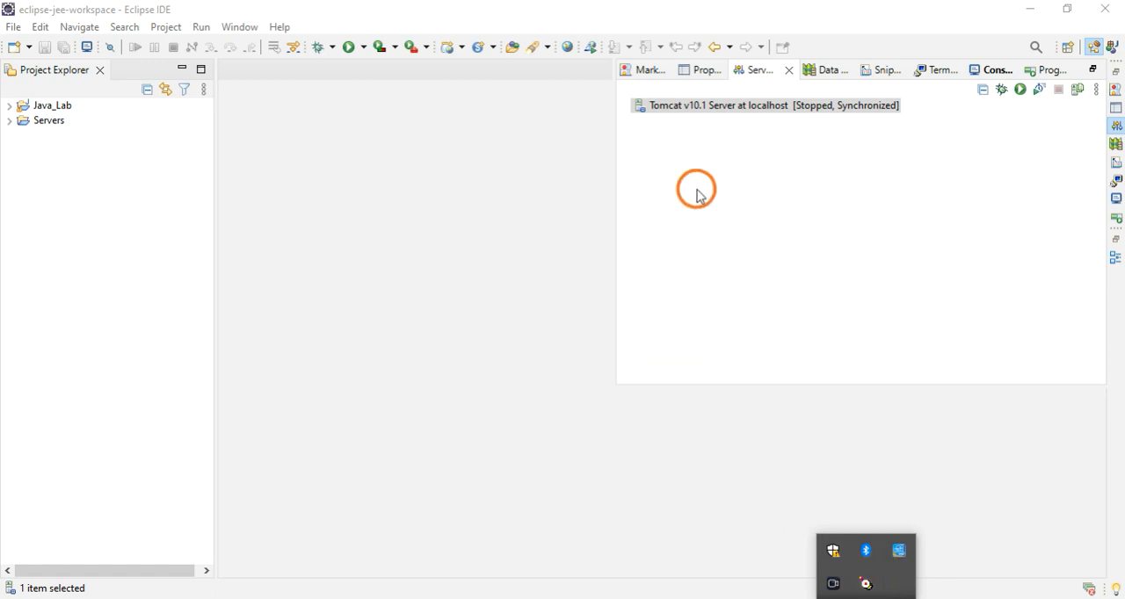
Start Tomcat v10.1 Server at localhost and return to the Servers view showing Started, Synchronized.
left_click(719, 105)
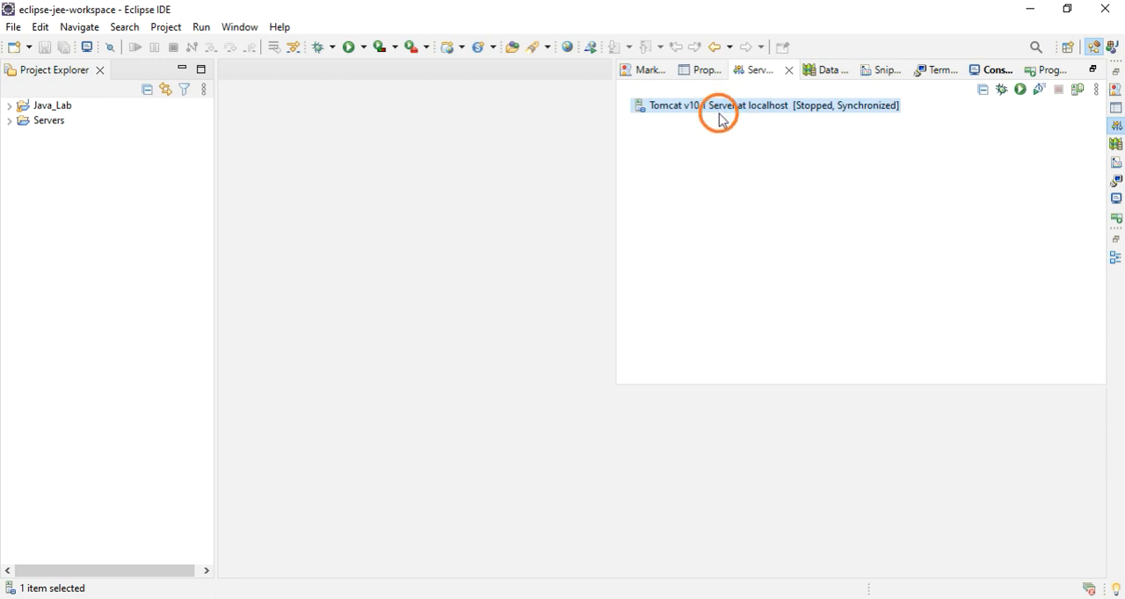
mouse_move(1021, 88)
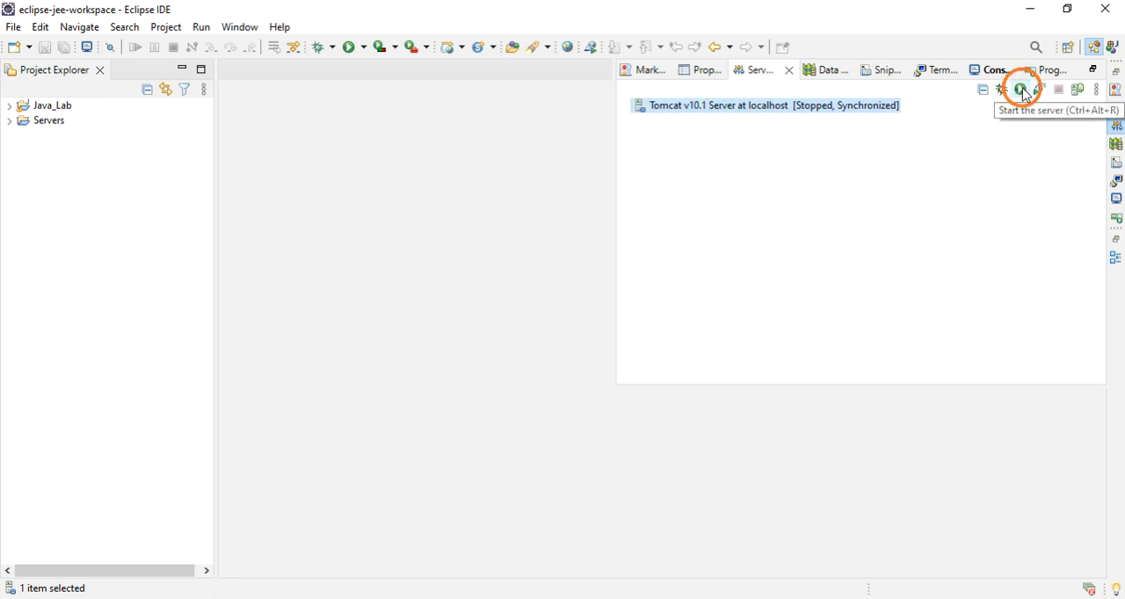
left_click(1022, 90)
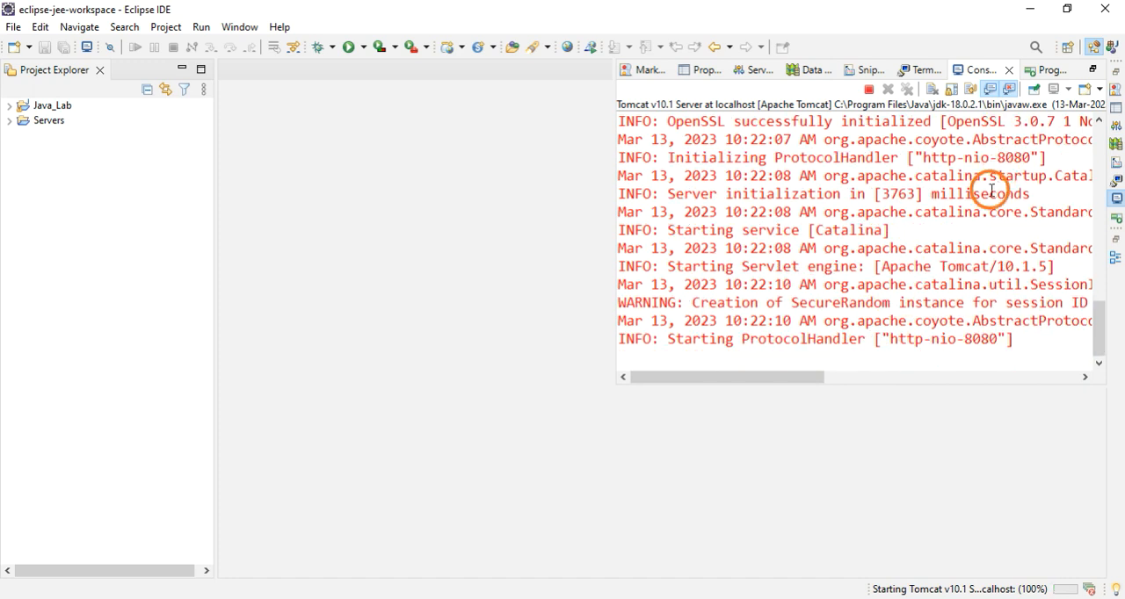
left_click(753, 71)
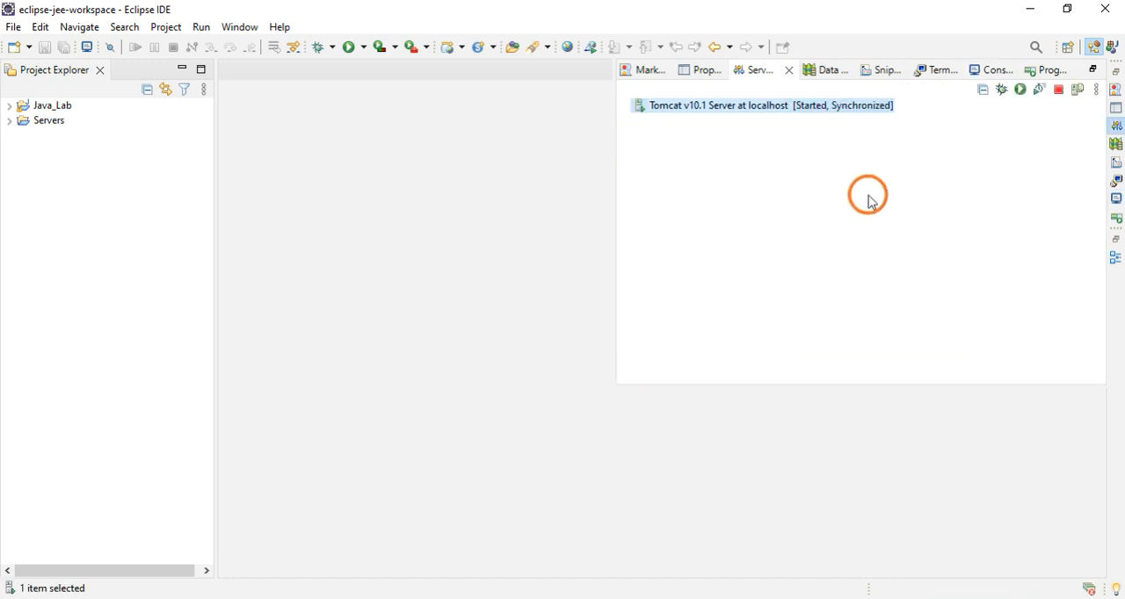
mouse_move(833, 176)
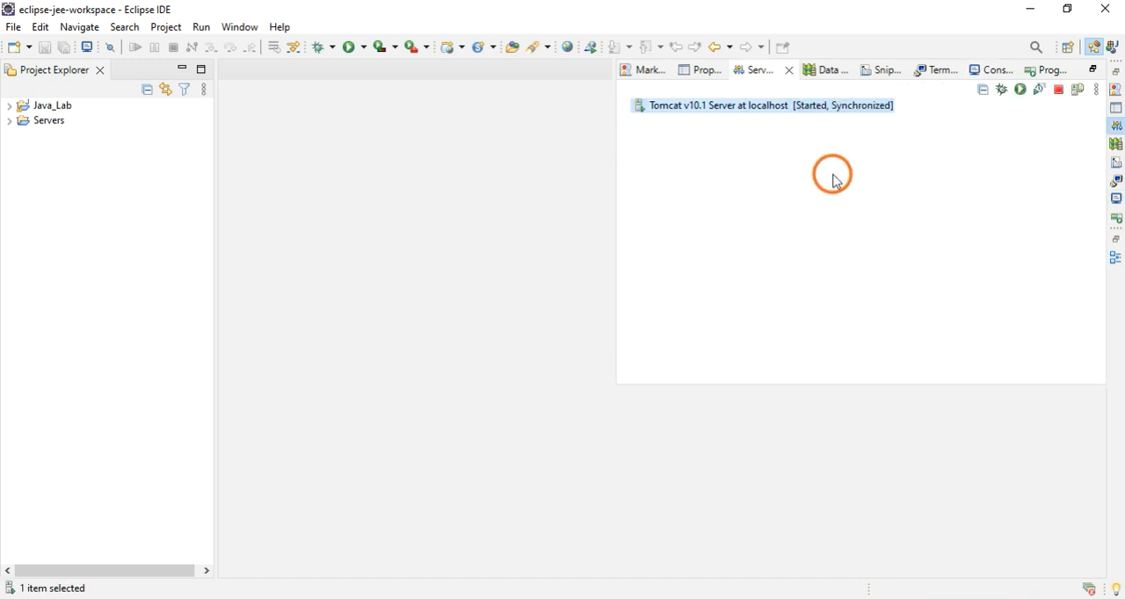
mouse_move(703, 116)
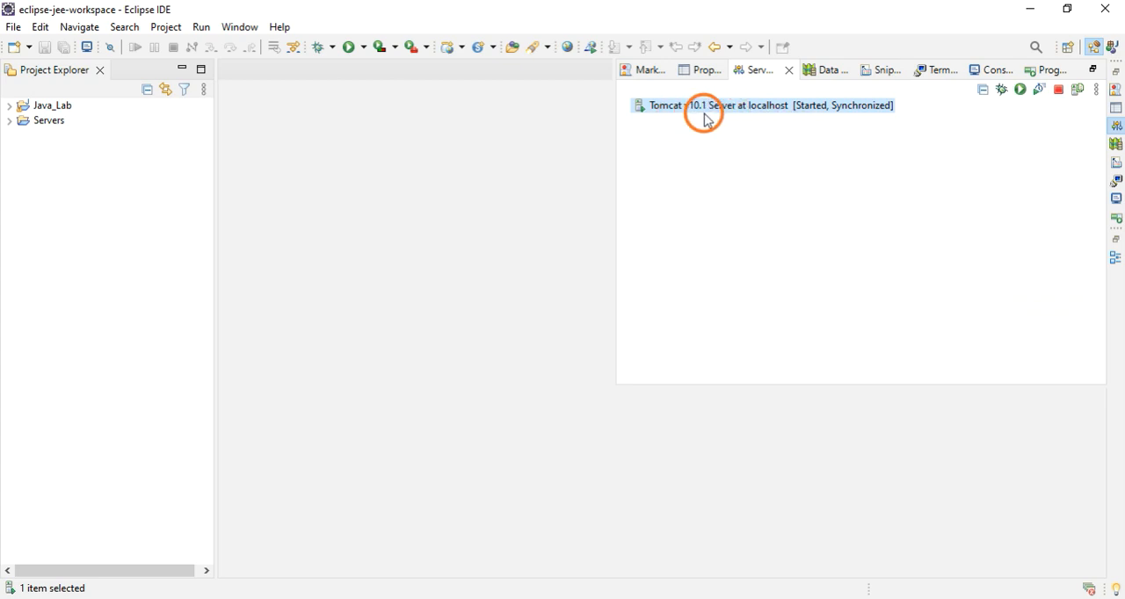
mouse_move(860, 118)
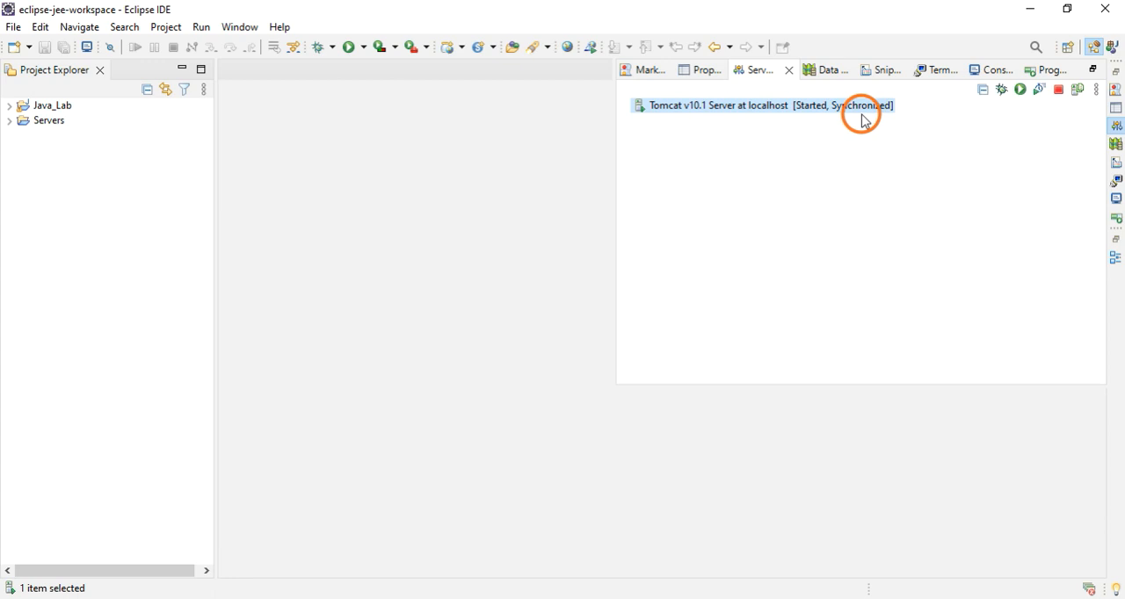
mouse_move(811, 167)
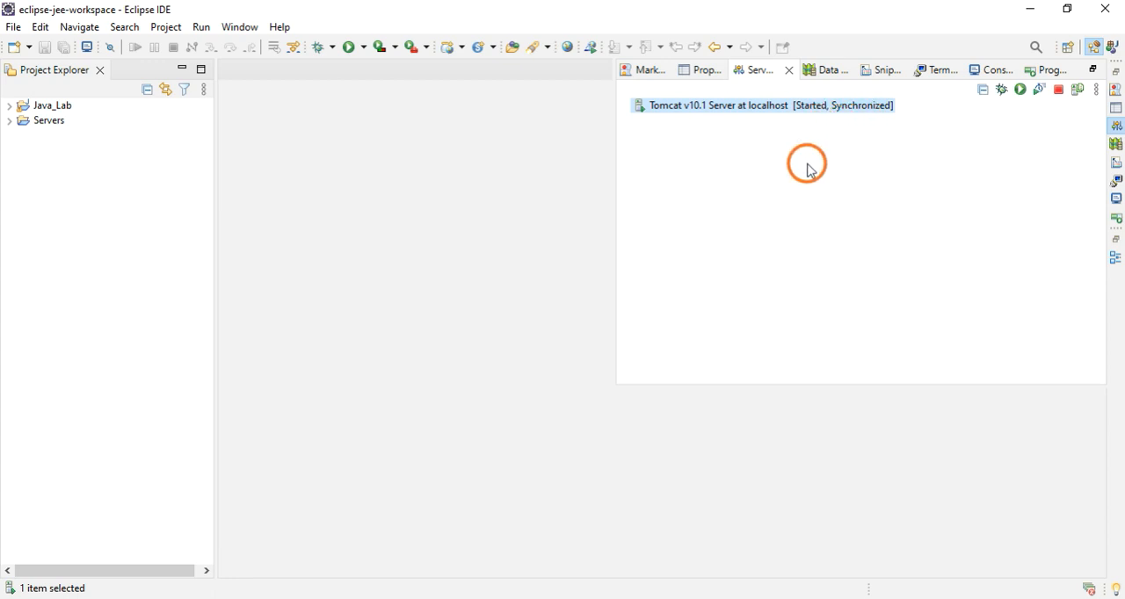
mouse_move(428, 188)
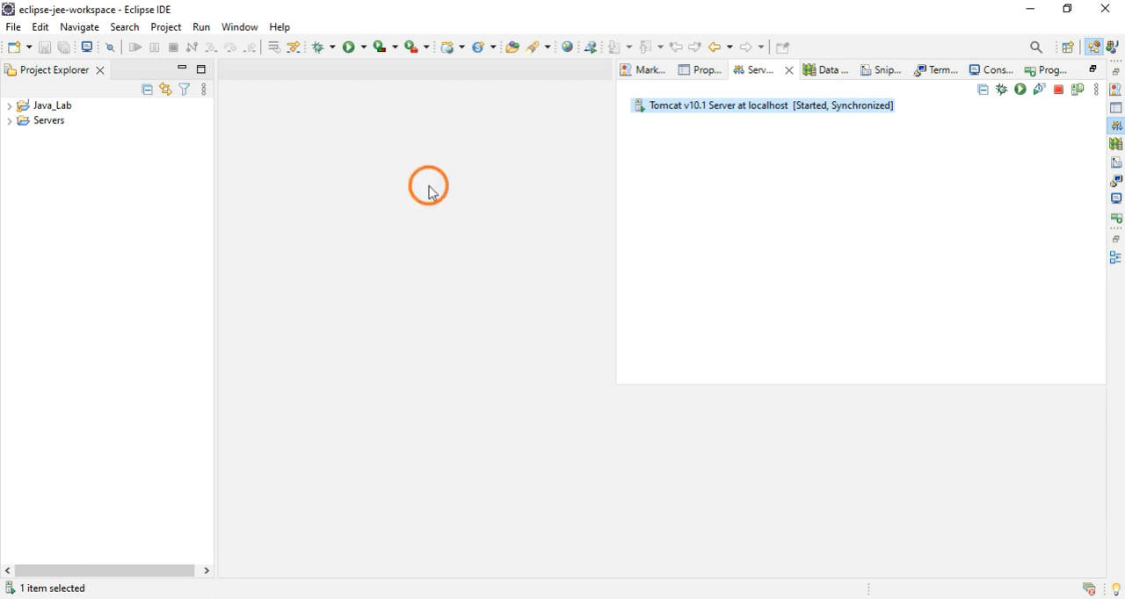